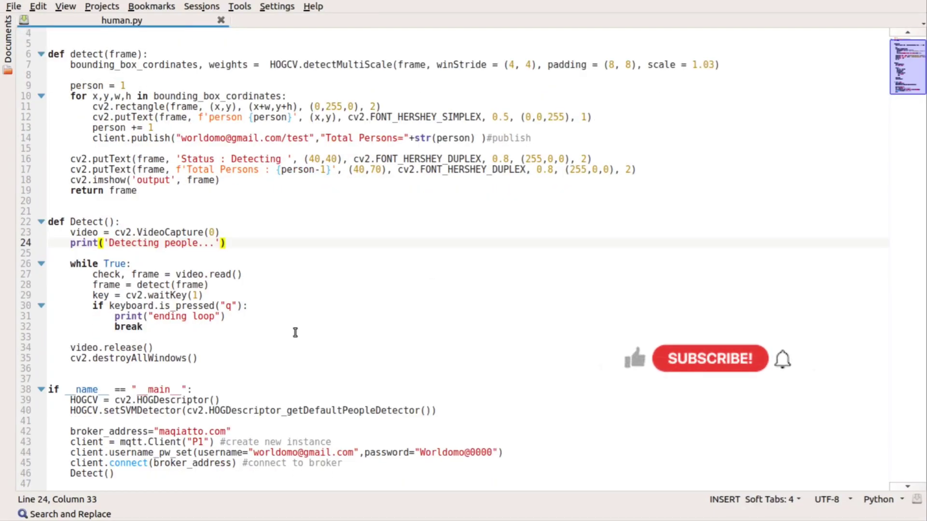
- Highlight the HOGDescriptor setup on line 39 and the main guard line while explaining them
{"action": "scroll", "scroll_direction": "up", "scroll_amount": 3}
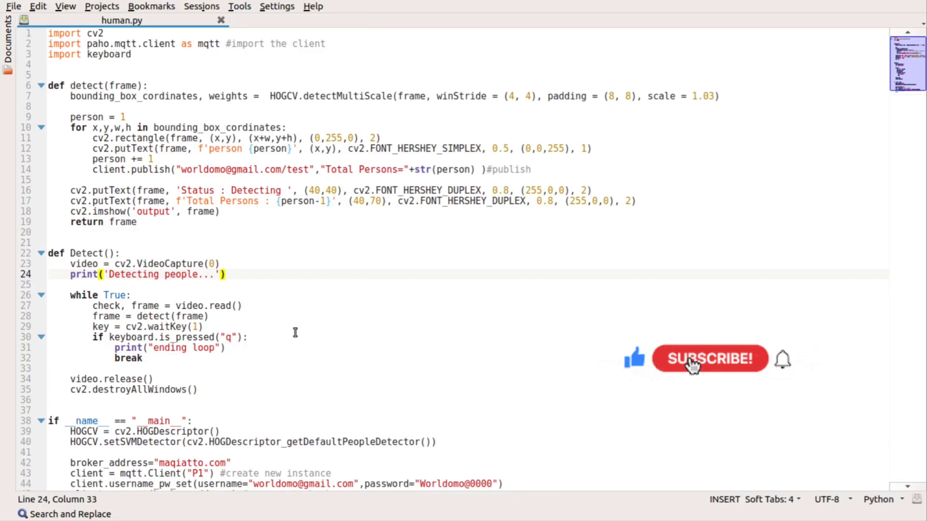
{"action": "left_click", "coordinate": [709, 358]}
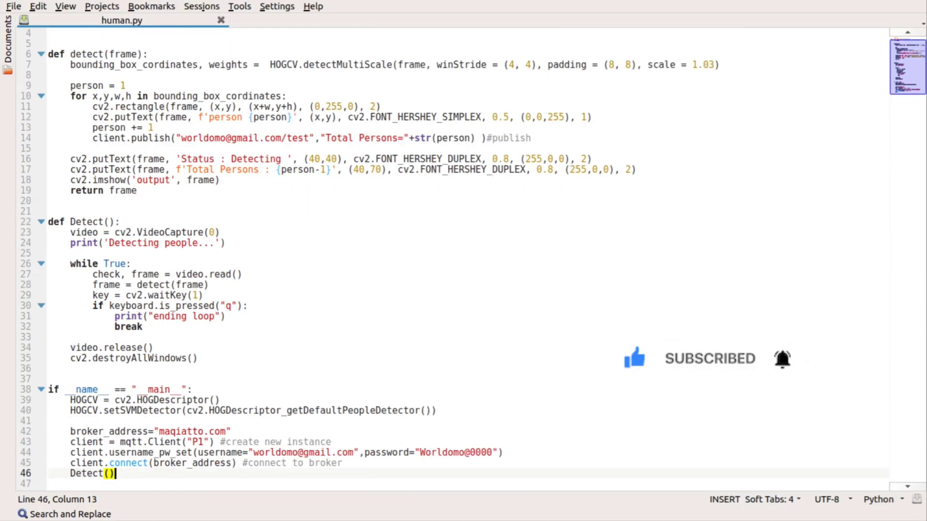
{"action": "double_click", "coordinate": [170, 399]}
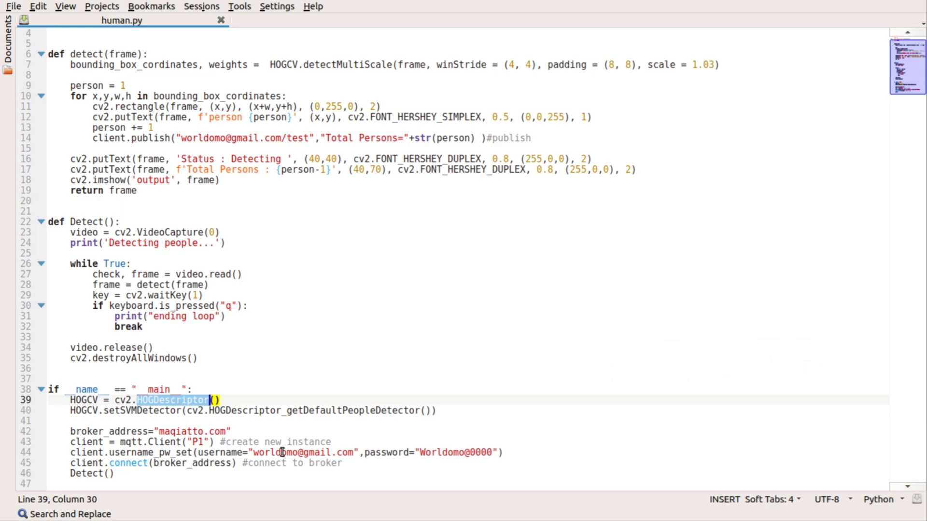
{"action": "mouse_move", "coordinate": [276, 476]}
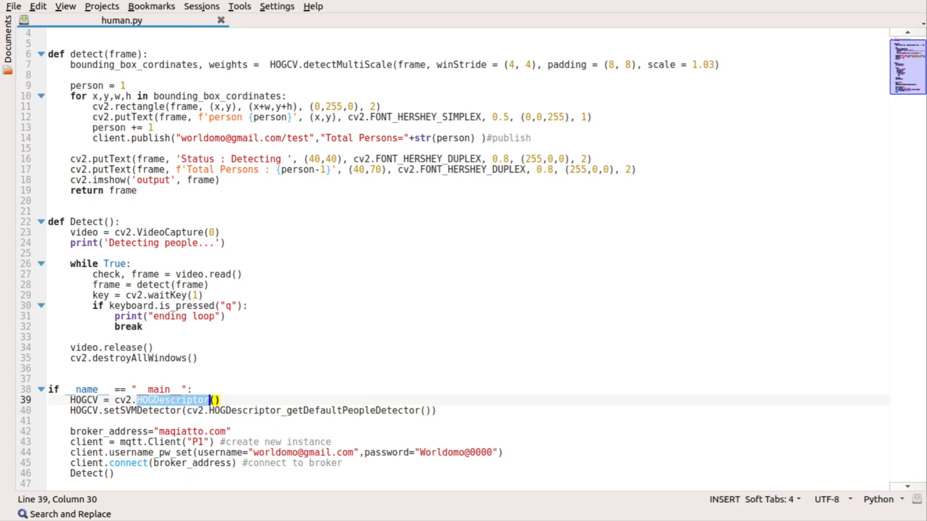
{"action": "left_click", "coordinate": [195, 389]}
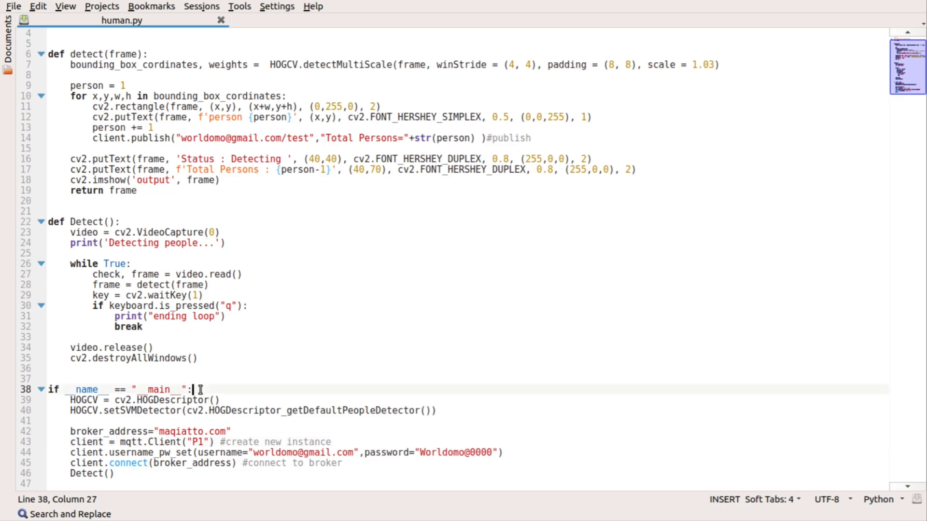
{"action": "double_click", "coordinate": [171, 400]}
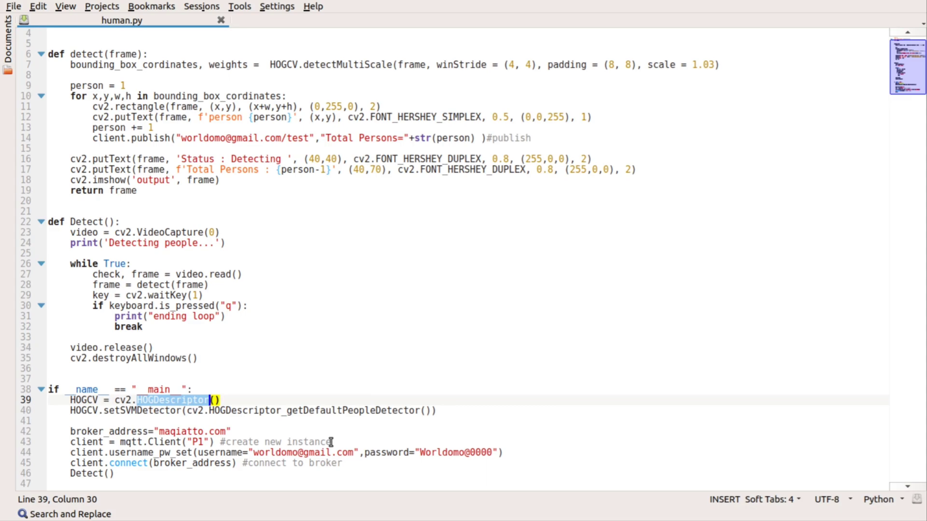
{"action": "left_click", "coordinate": [217, 399]}
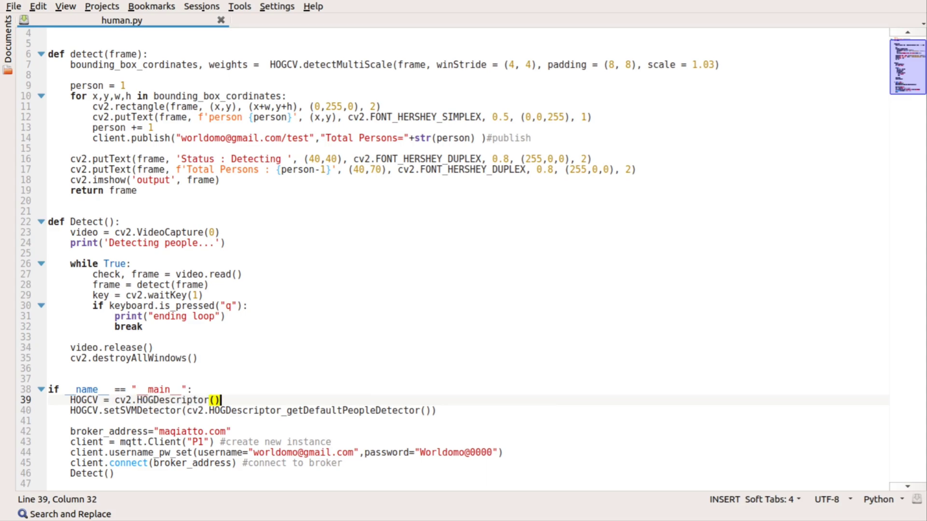
{"action": "key", "text": "Down"}
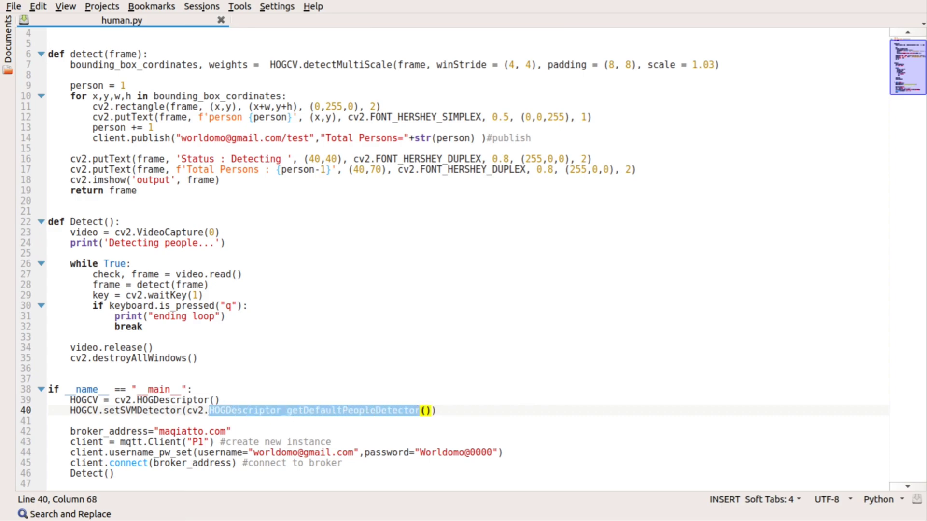
- Point out the maqiatto.com broker_address, the video.read() loop line and the detect call
{"action": "left_click", "coordinate": [148, 430]}
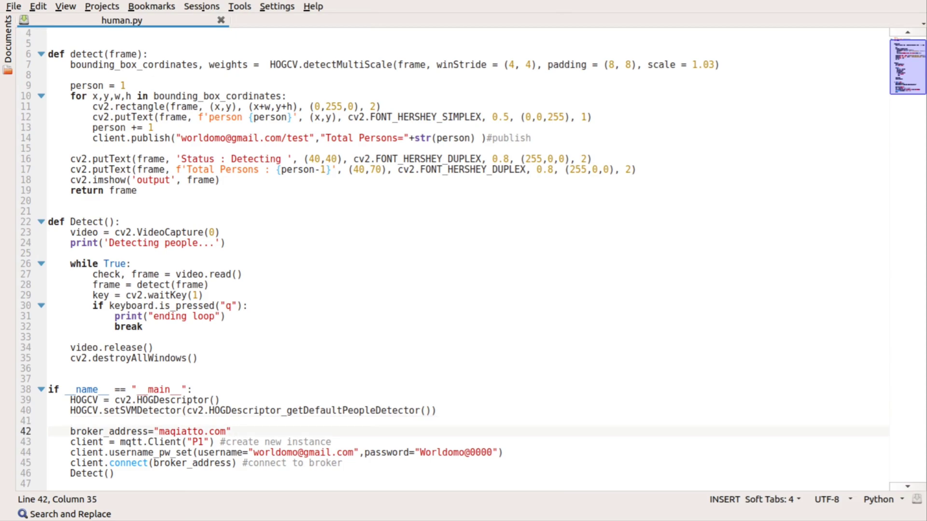
{"action": "left_click", "coordinate": [237, 432]}
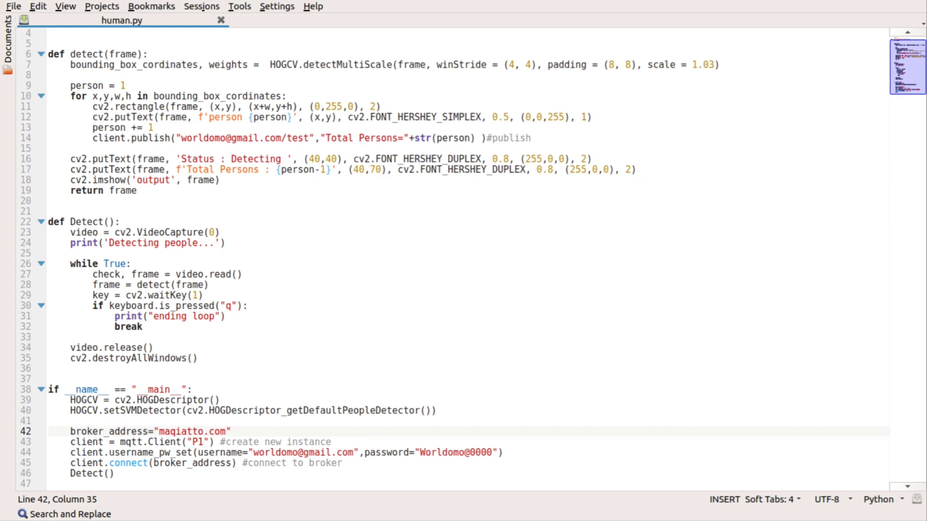
{"action": "left_click", "coordinate": [237, 430]}
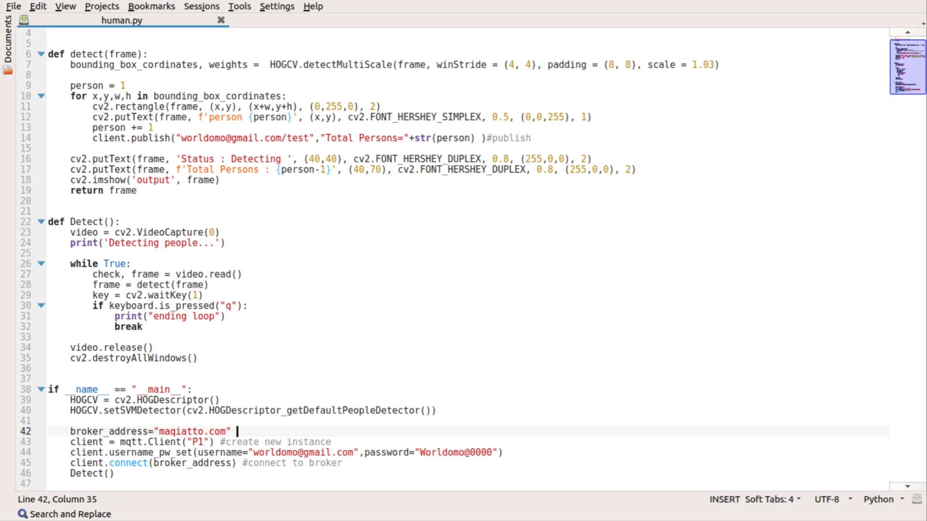
{"action": "left_click", "coordinate": [71, 420]}
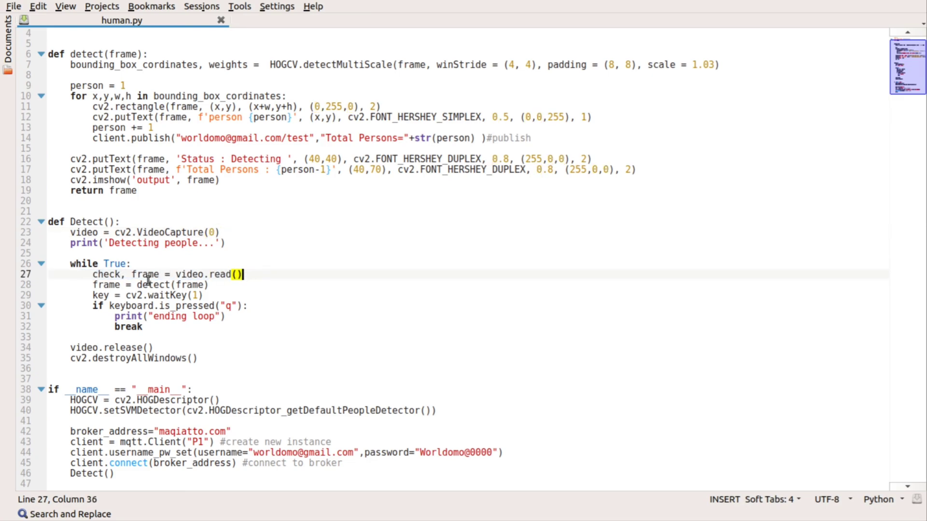
{"action": "mouse_move", "coordinate": [217, 283]}
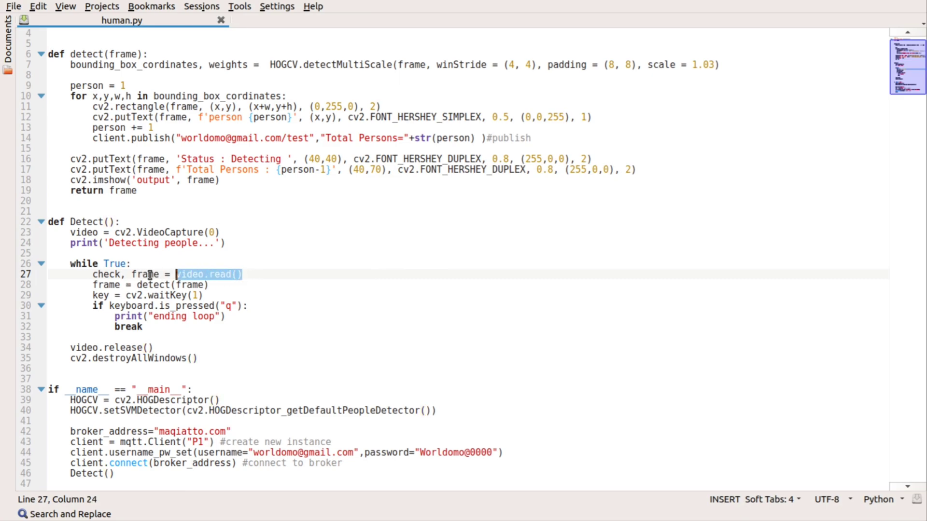
{"action": "double_click", "coordinate": [145, 274]}
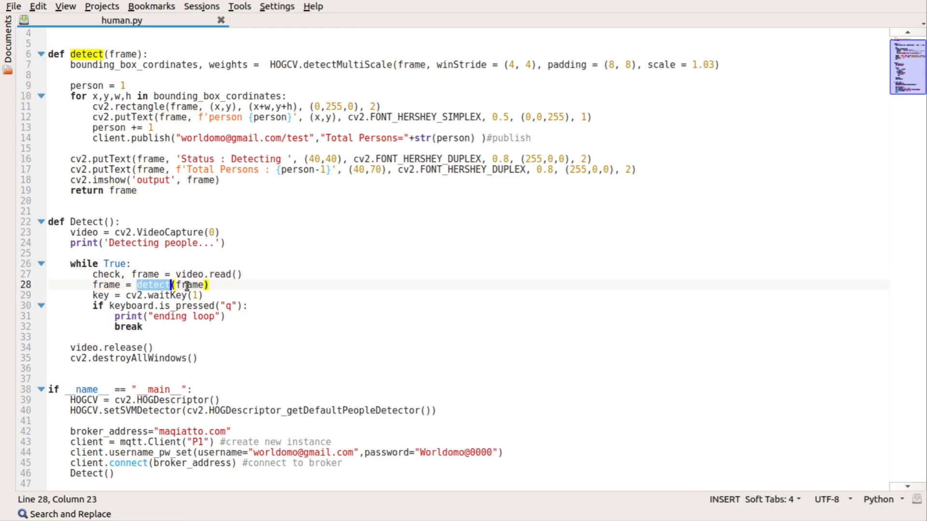
{"action": "scroll", "scroll_direction": "up", "scroll_amount": 3}
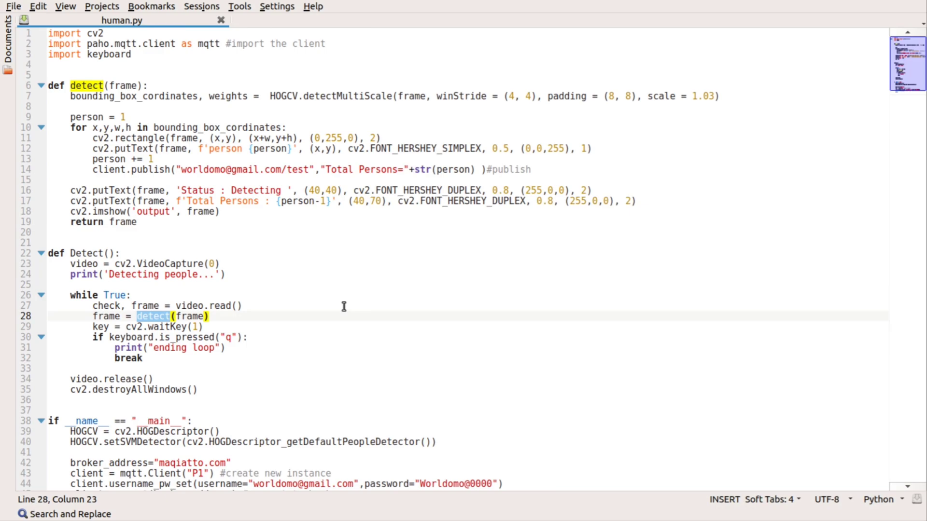
{"action": "mouse_move", "coordinate": [332, 109]}
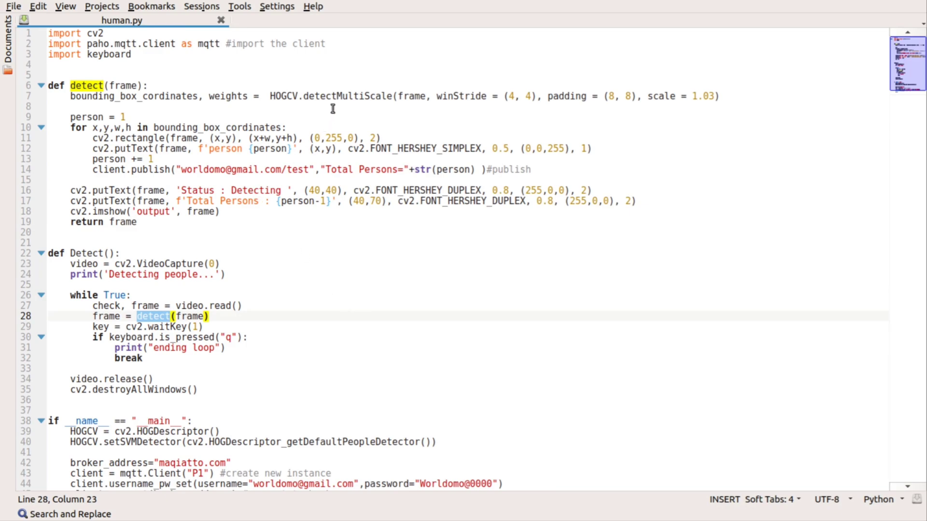
- Walk through detectMultiScale on line 7: its frame argument and scale parameter
{"action": "double_click", "coordinate": [348, 97]}
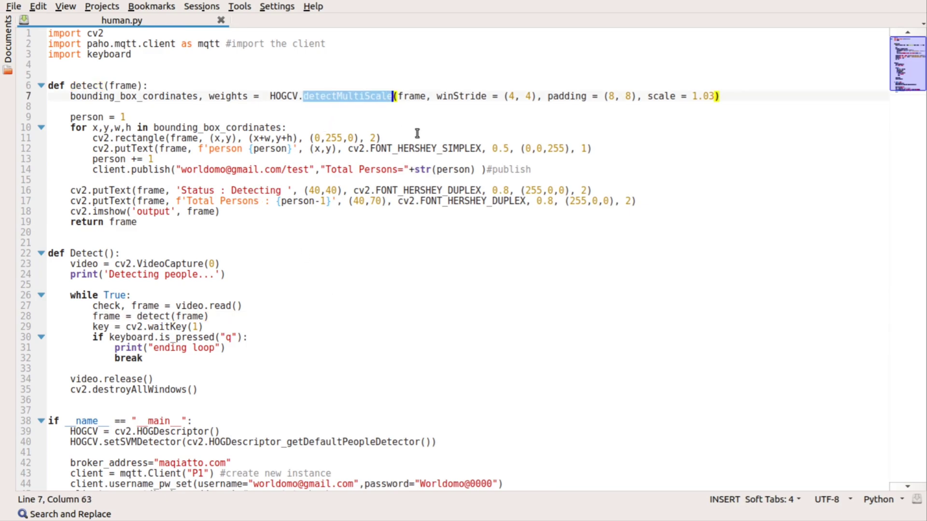
{"action": "left_click", "coordinate": [333, 96]}
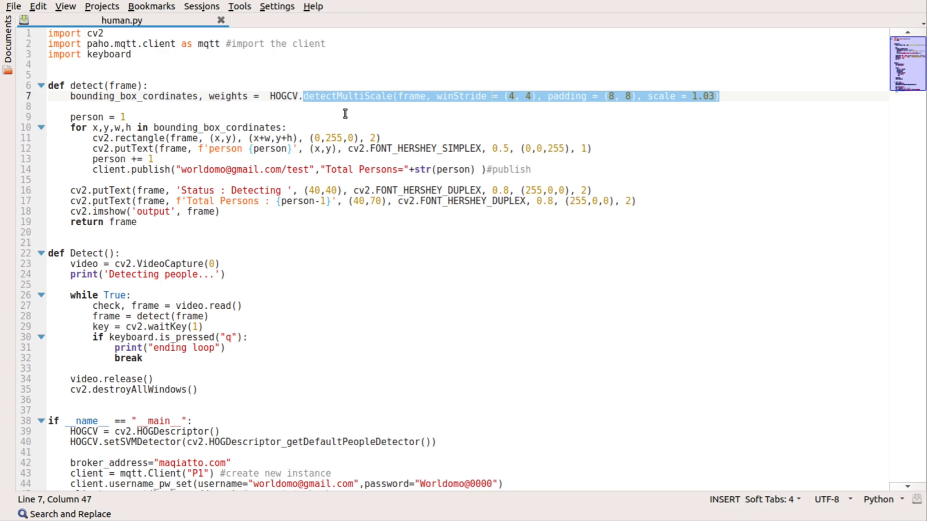
{"action": "double_click", "coordinate": [345, 95]}
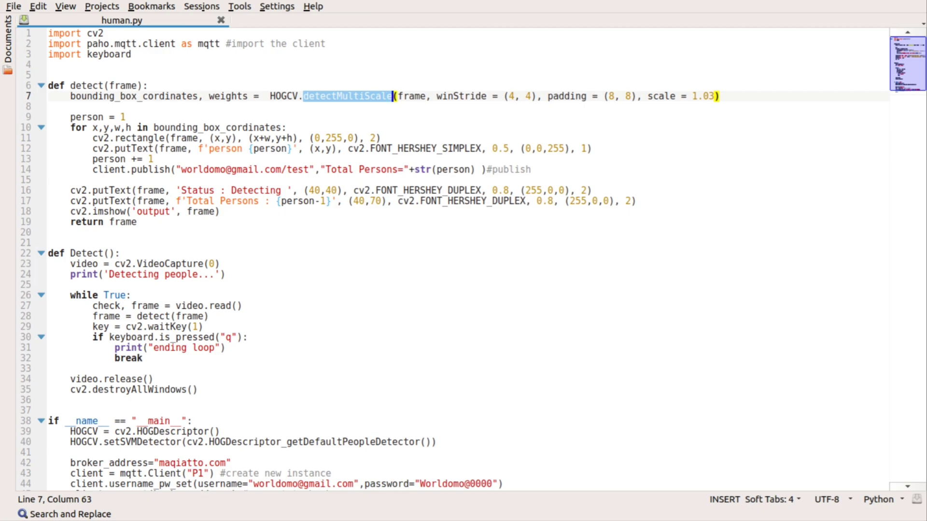
{"action": "mouse_move", "coordinate": [455, 106]}
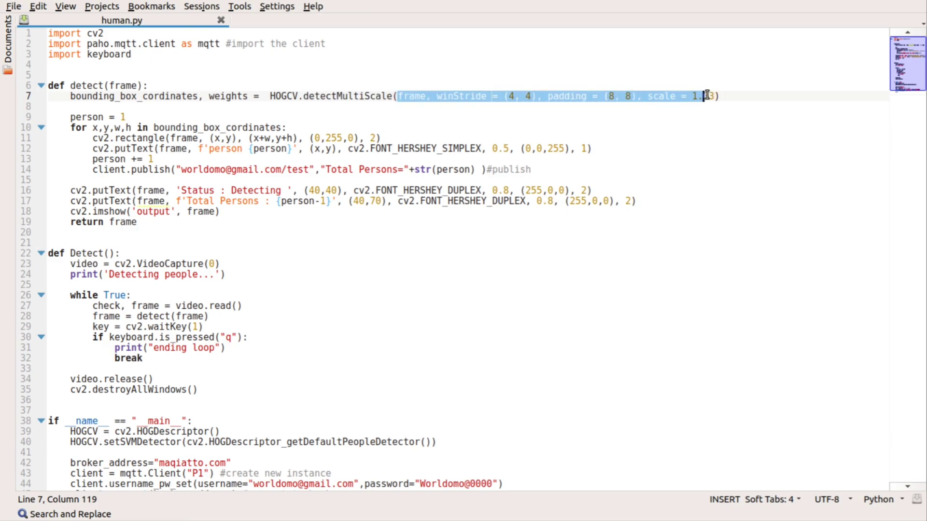
{"action": "double_click", "coordinate": [410, 95]}
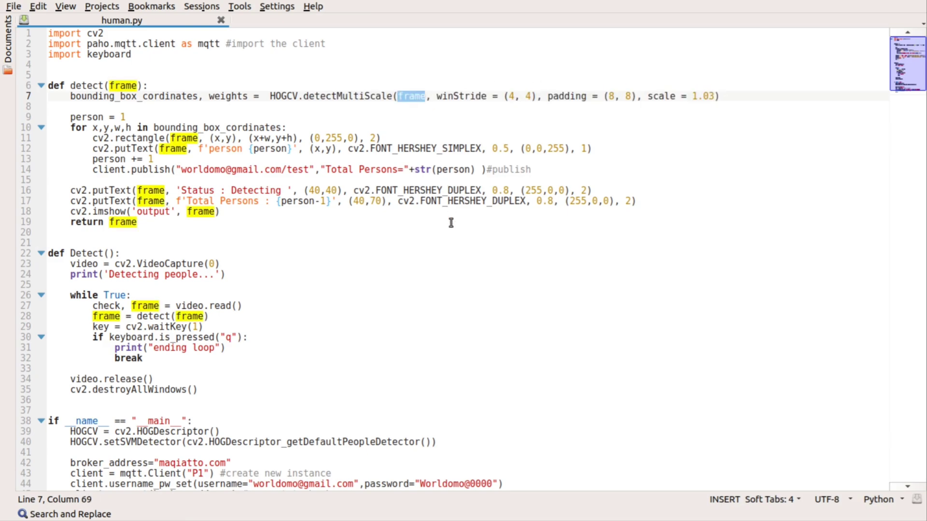
{"action": "mouse_move", "coordinate": [455, 74]}
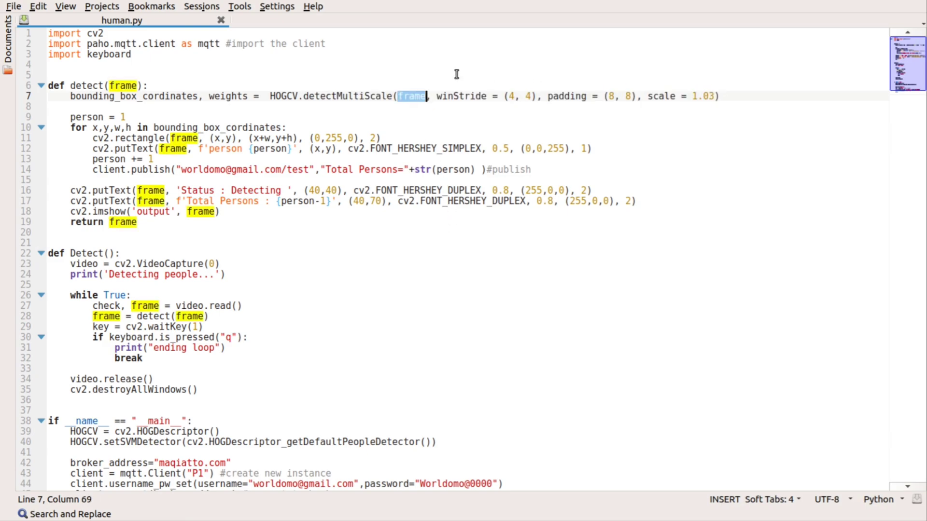
{"action": "double_click", "coordinate": [660, 95]}
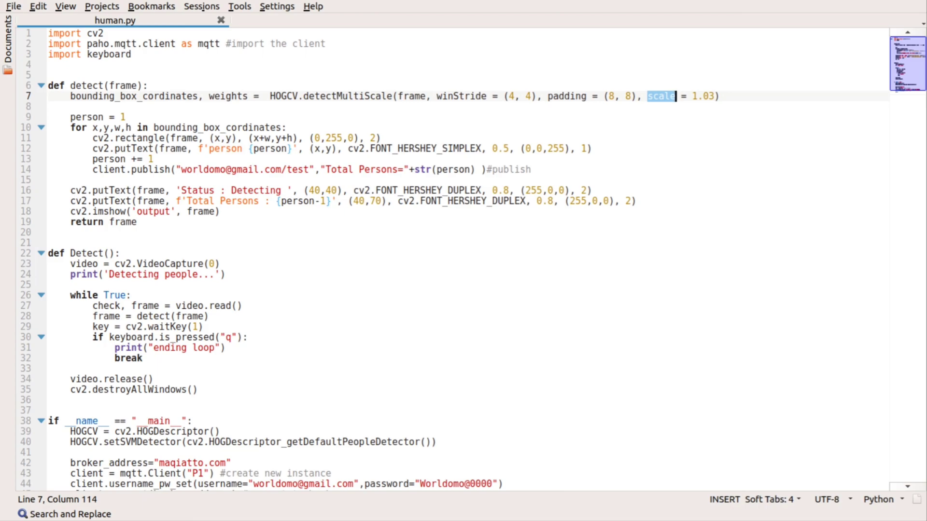
{"action": "mouse_move", "coordinate": [630, 117]}
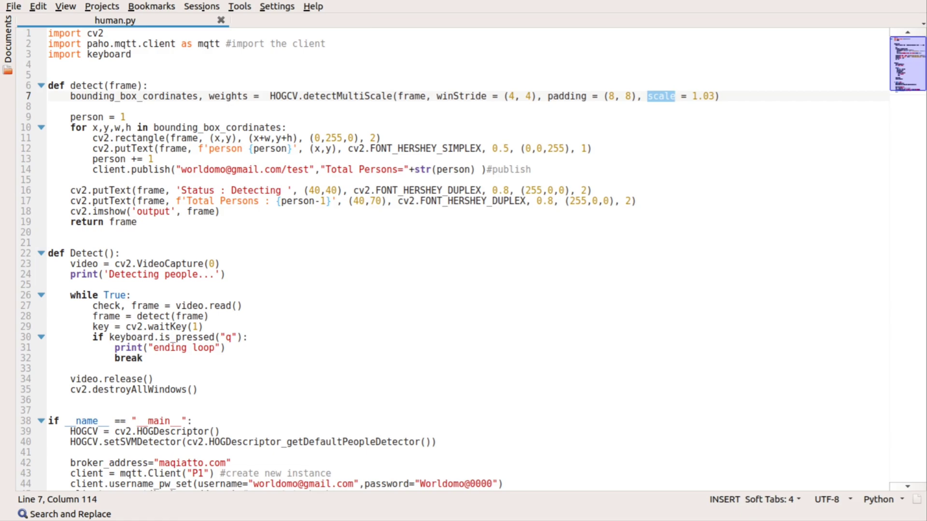
{"action": "double_click", "coordinate": [411, 95]}
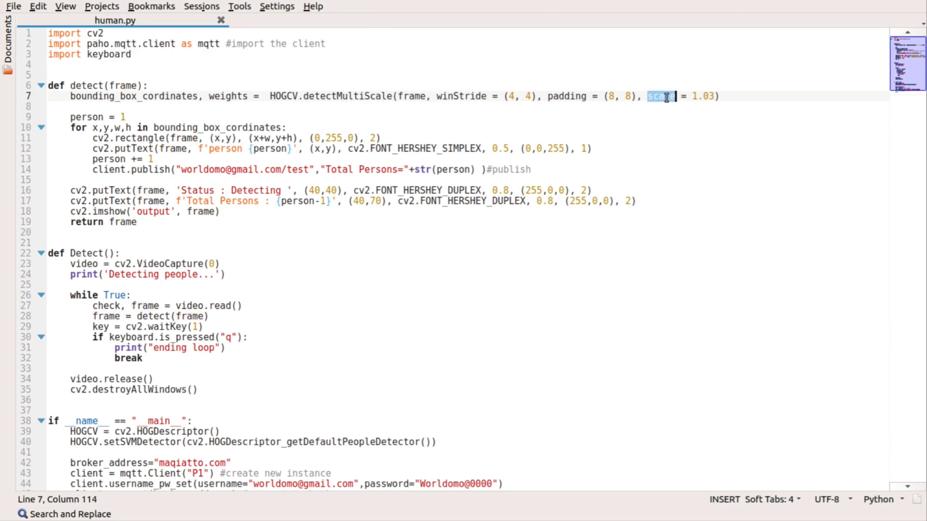
{"action": "mouse_move", "coordinate": [655, 141]}
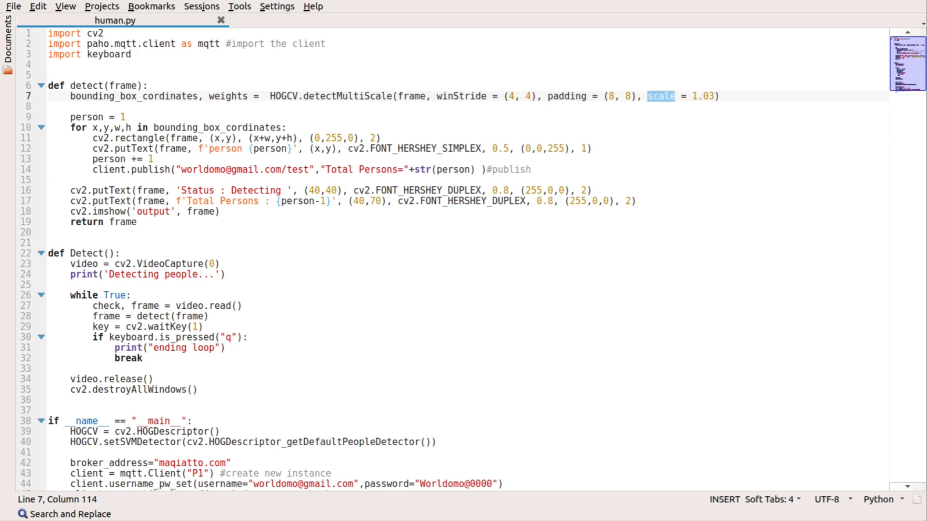
{"action": "mouse_move", "coordinate": [502, 117]}
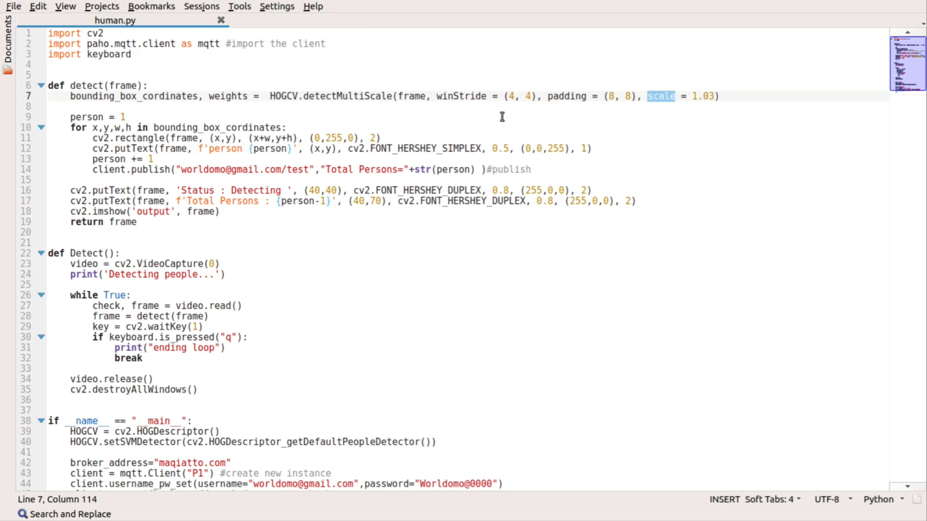
{"action": "double_click", "coordinate": [461, 96]}
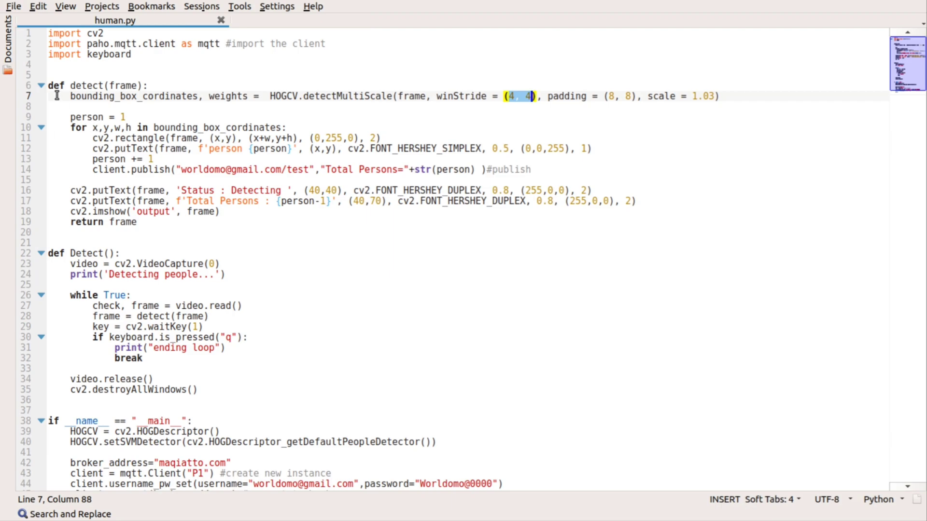
{"action": "mouse_move", "coordinate": [44, 85]}
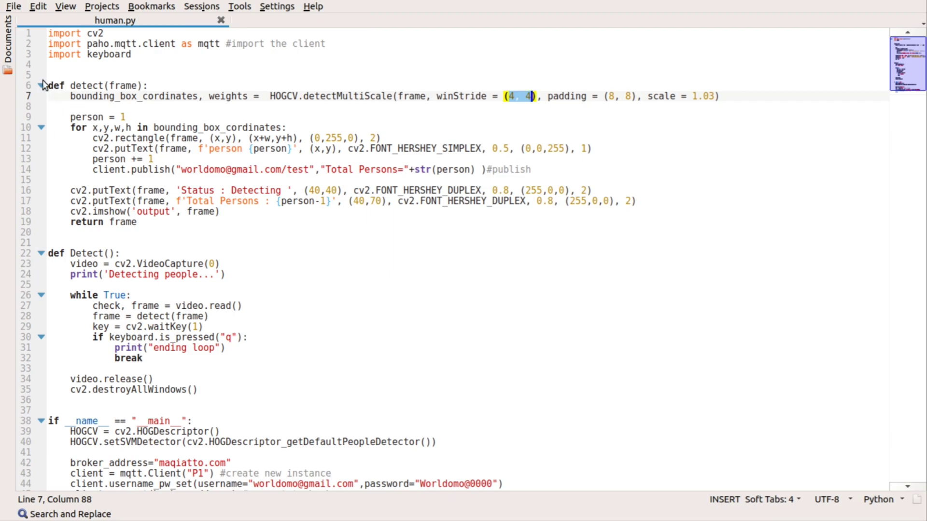
- Explain the person counter starting at 1, the rectangle-drawing line 11 and the x,y,w,h loop variables
{"action": "left_click", "coordinate": [42, 85]}
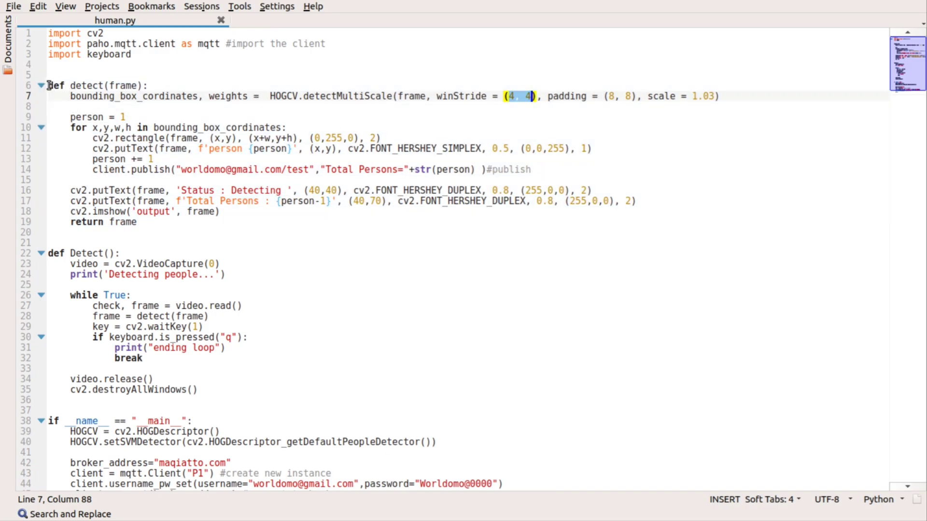
{"action": "double_click", "coordinate": [347, 97]}
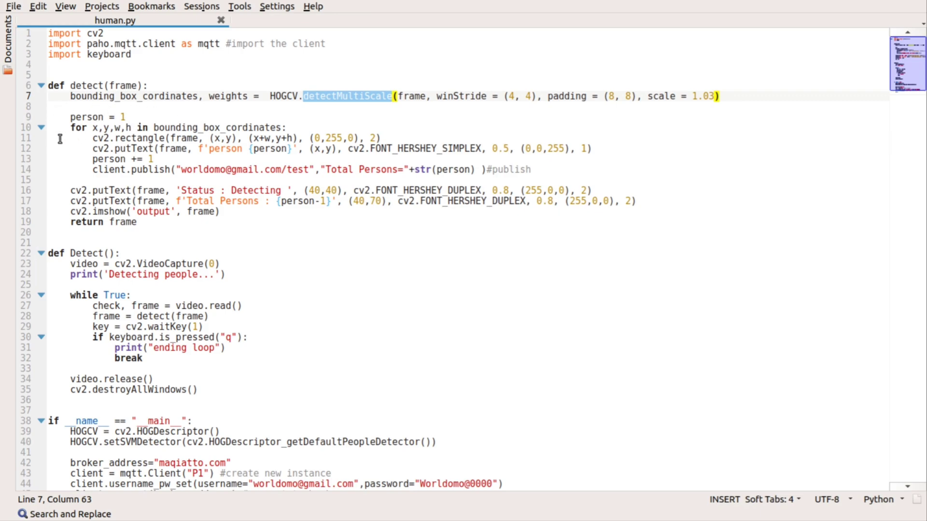
{"action": "mouse_move", "coordinate": [89, 158]}
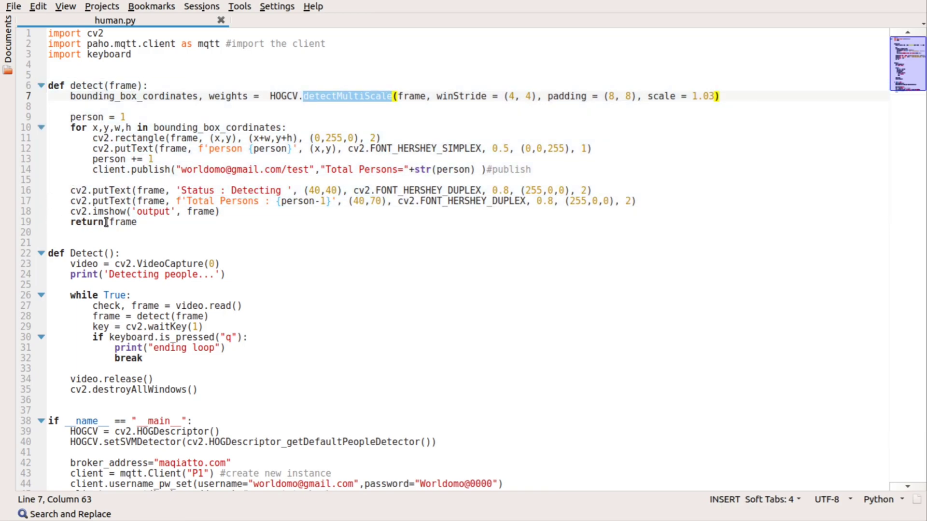
{"action": "double_click", "coordinate": [660, 96]}
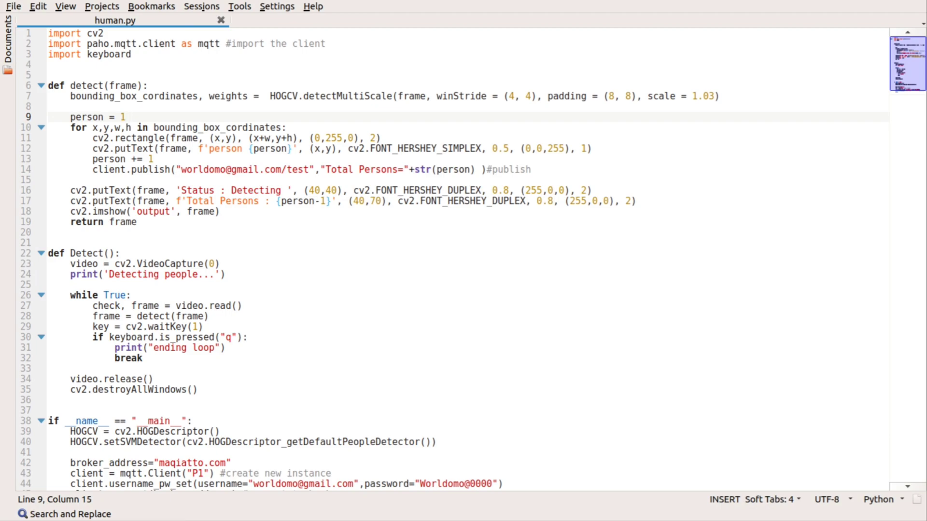
{"action": "mouse_move", "coordinate": [405, 100]}
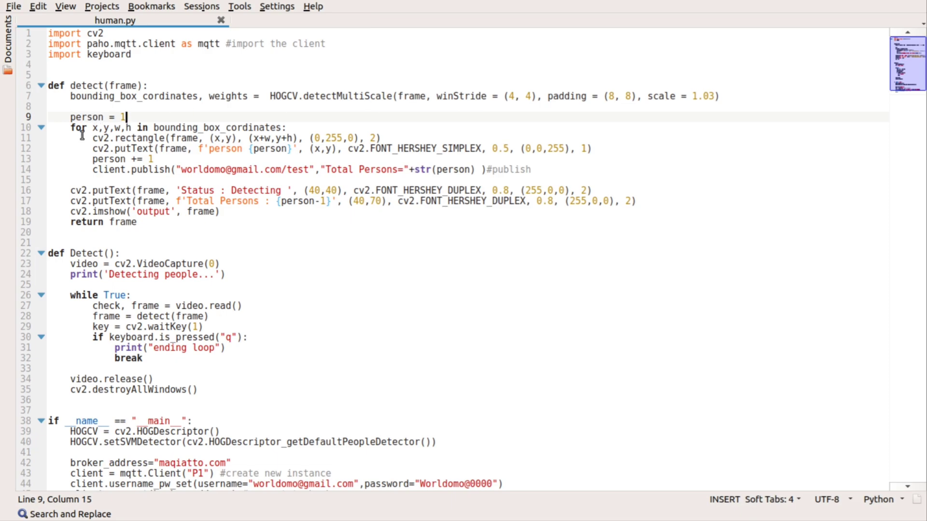
{"action": "mouse_move", "coordinate": [91, 128]}
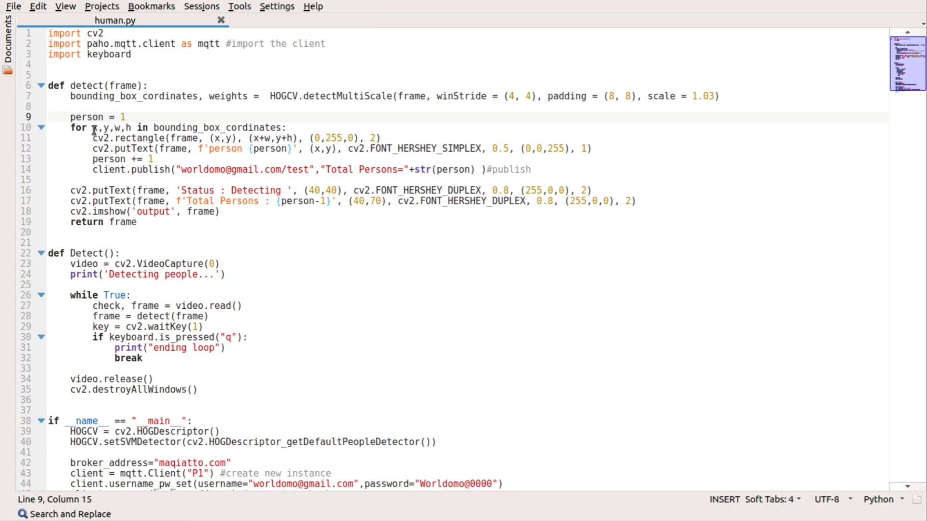
{"action": "double_click", "coordinate": [109, 128]}
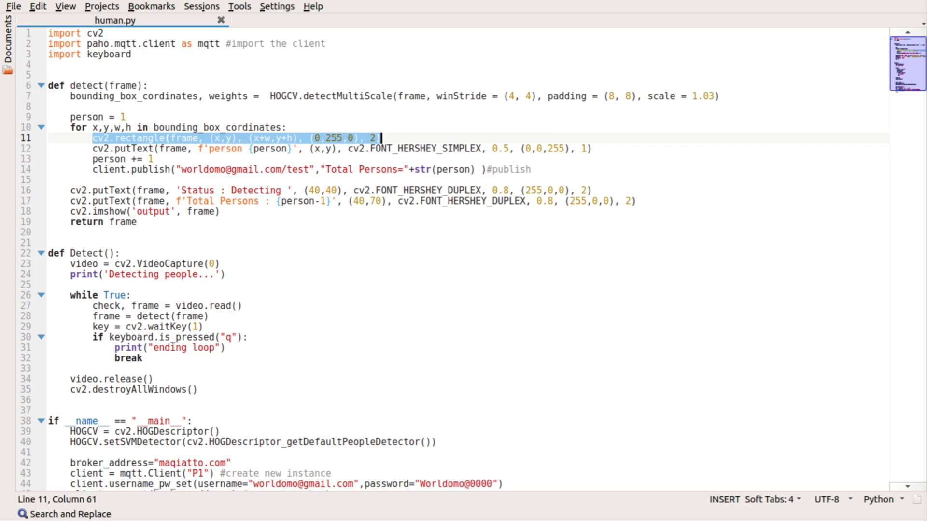
{"action": "left_click", "coordinate": [237, 148]}
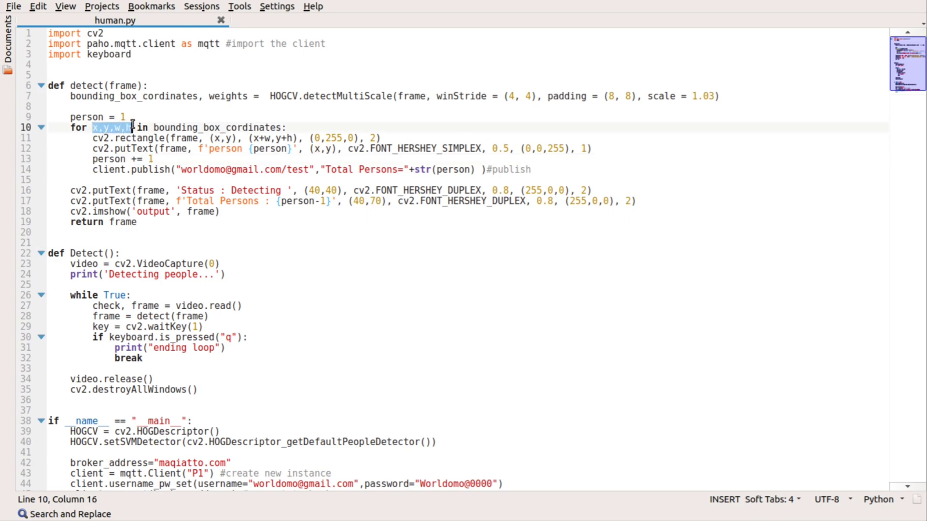
{"action": "mouse_move", "coordinate": [325, 98]}
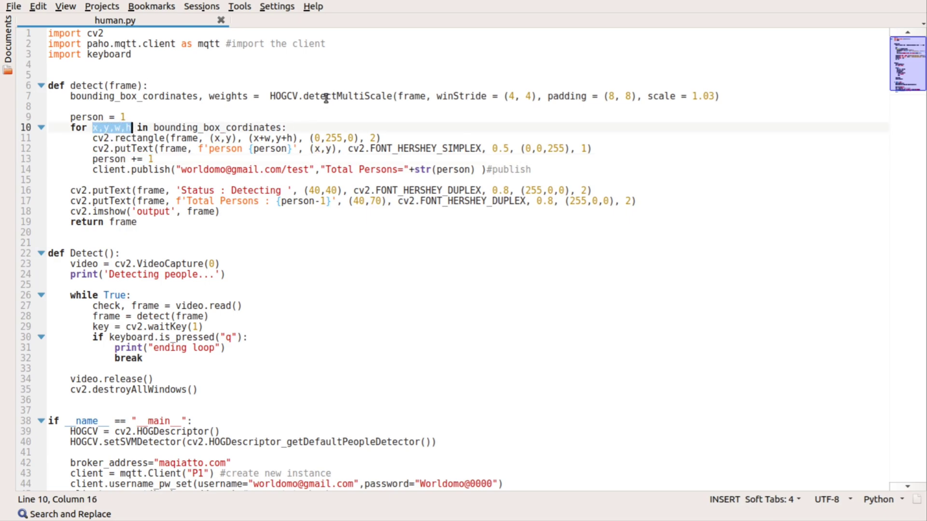
{"action": "double_click", "coordinate": [347, 96]}
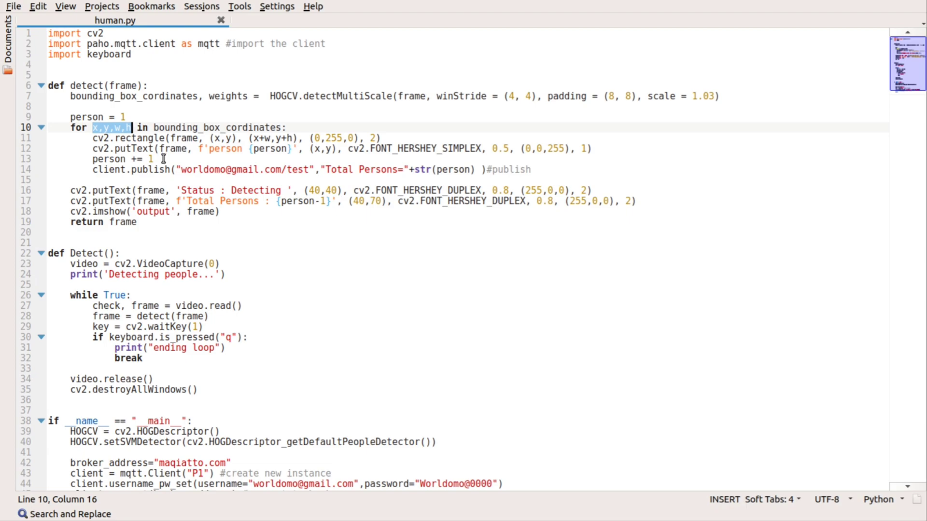
{"action": "mouse_move", "coordinate": [94, 170]}
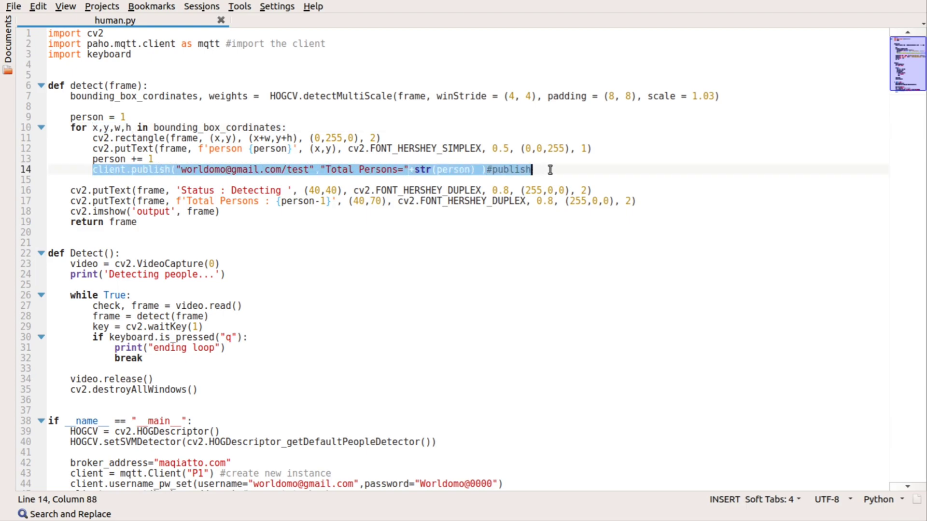
{"action": "mouse_move", "coordinate": [122, 172]}
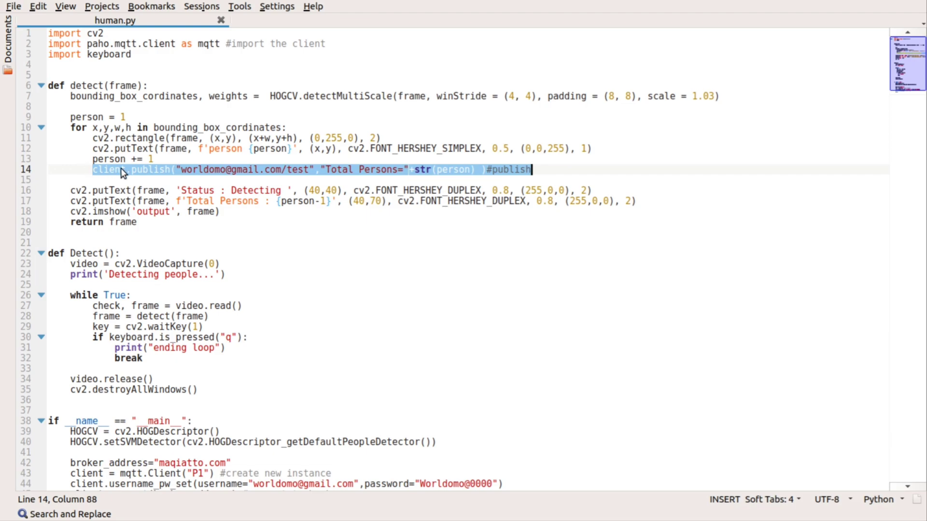
{"action": "mouse_move", "coordinate": [447, 177]}
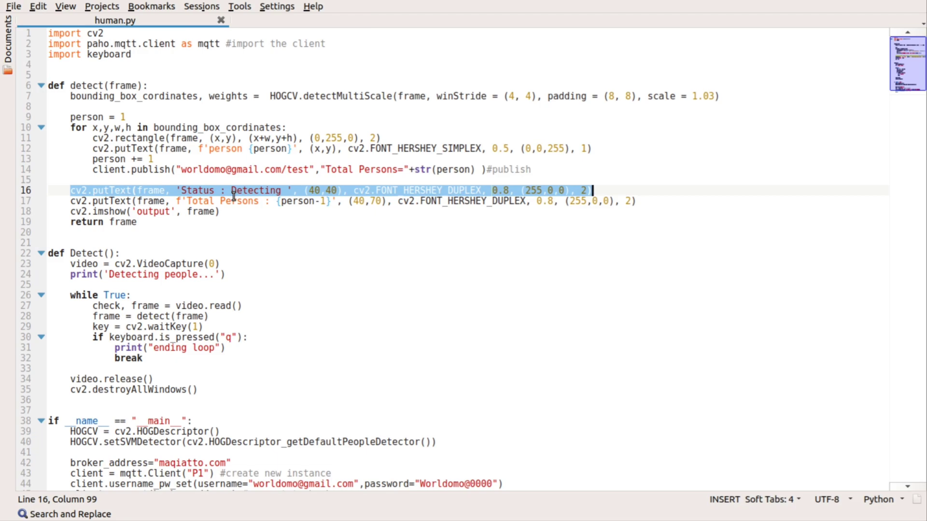
- Review the Total Persons text line, the counter increment and publish lines, and the detect function as a whole
{"action": "left_click", "coordinate": [188, 201]}
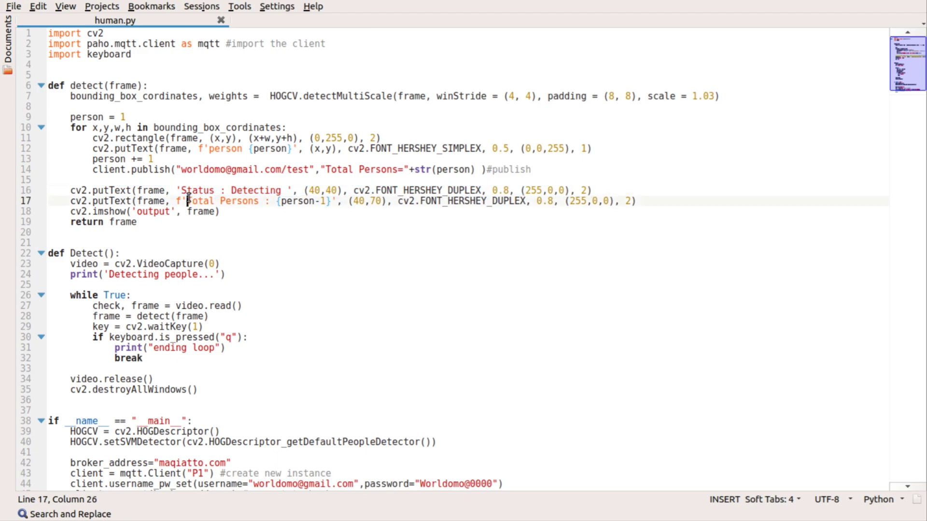
{"action": "double_click", "coordinate": [222, 201]}
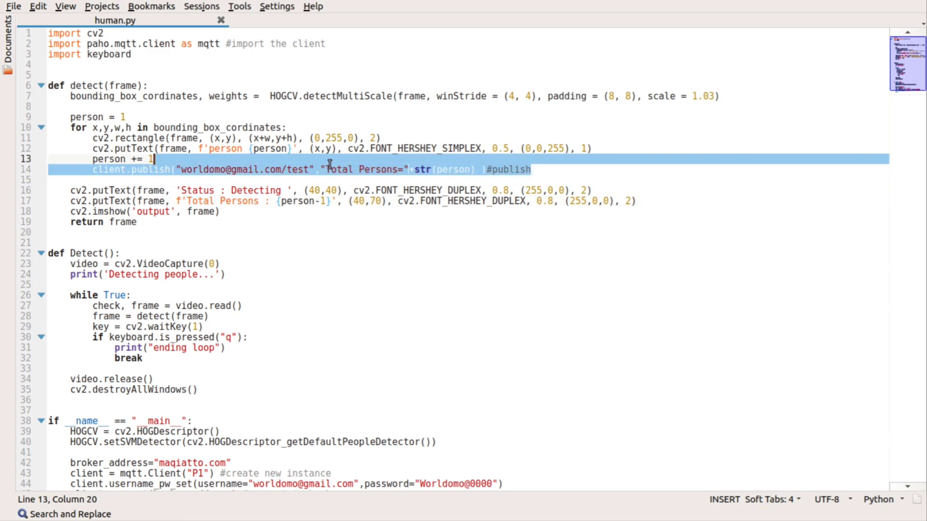
{"action": "left_click", "coordinate": [315, 170]}
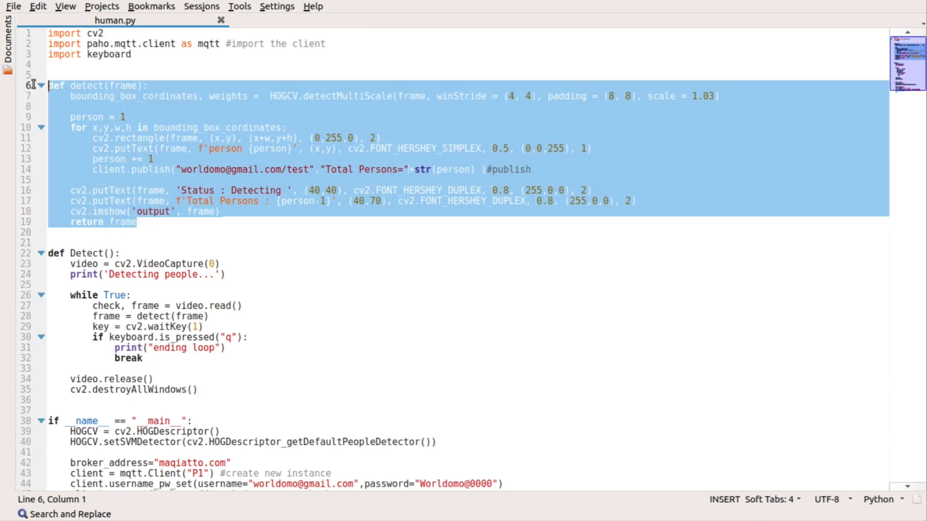
{"action": "mouse_move", "coordinate": [124, 230]}
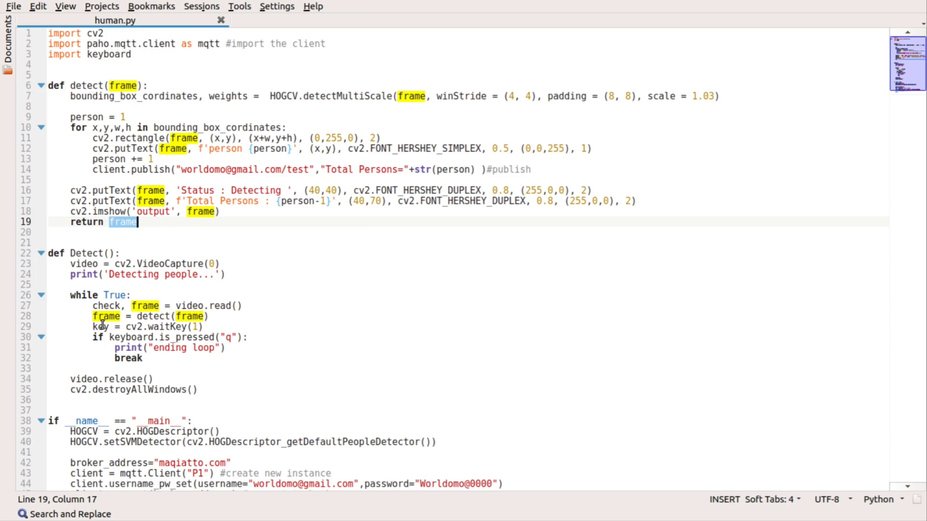
{"action": "mouse_move", "coordinate": [241, 310]}
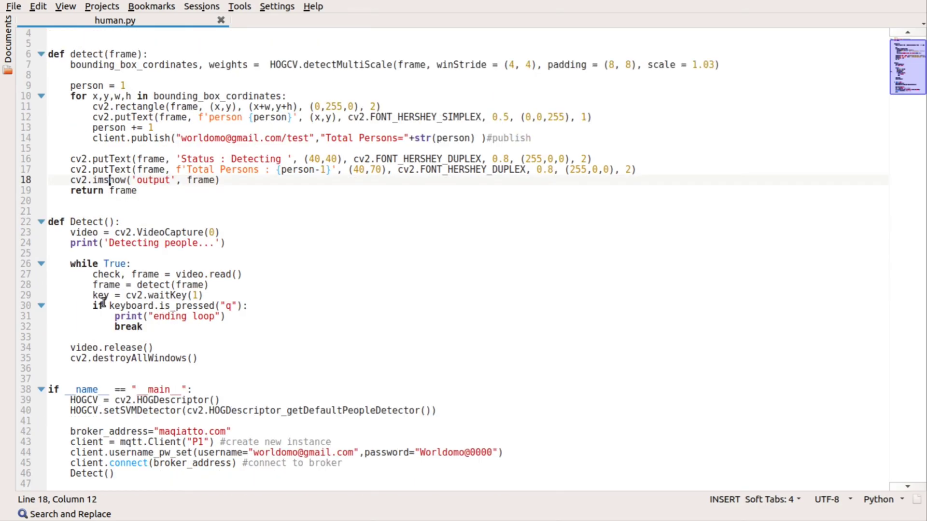
- Comment out the cv2.waitKey(1) line, then highlight the q quit check and destroyAllWindows cleanup
{"action": "left_click", "coordinate": [92, 295]}
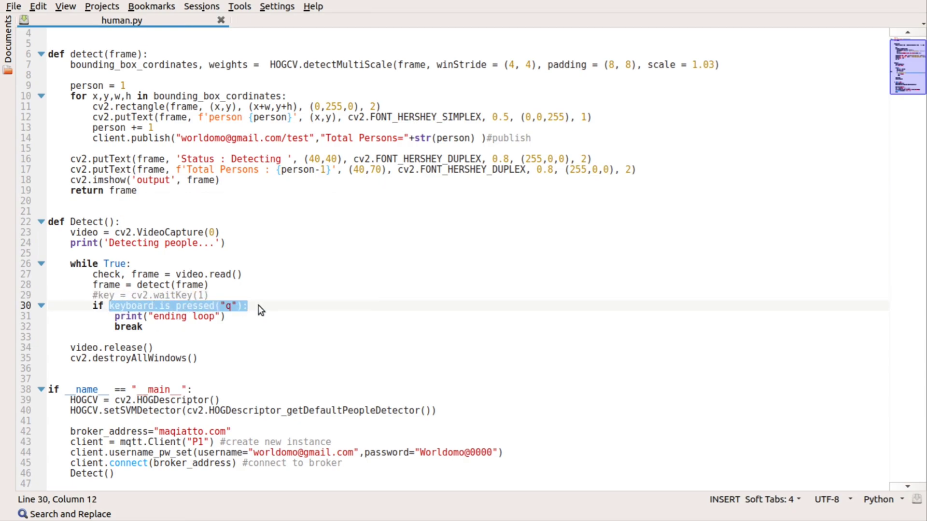
{"action": "left_click", "coordinate": [225, 306]}
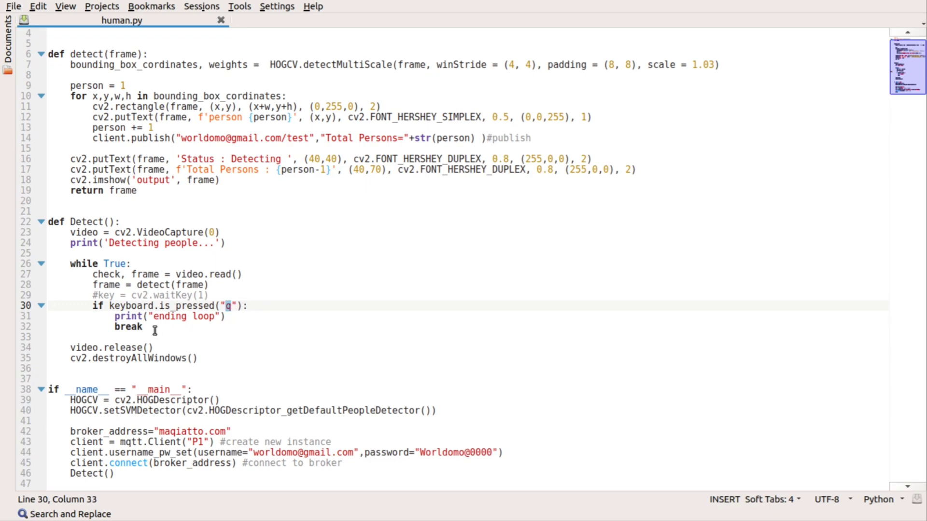
{"action": "mouse_move", "coordinate": [236, 306]}
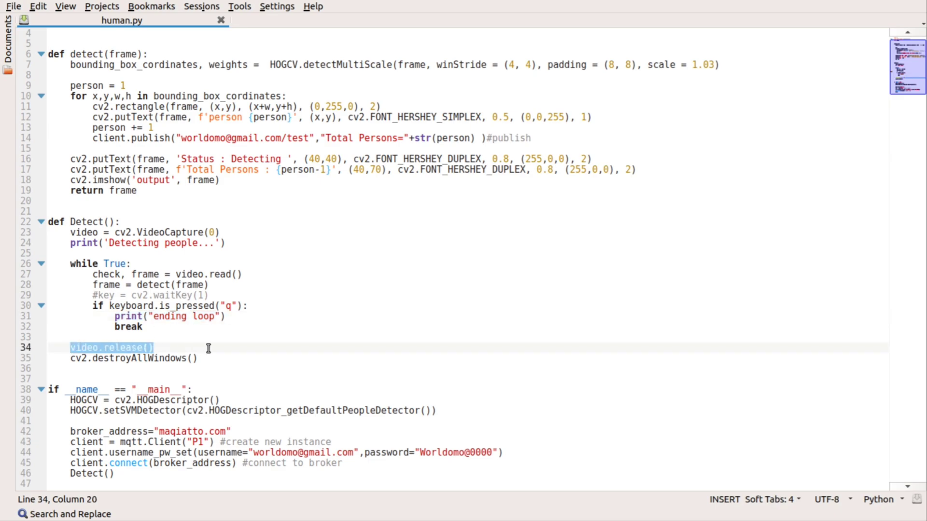
{"action": "left_click", "coordinate": [199, 357]}
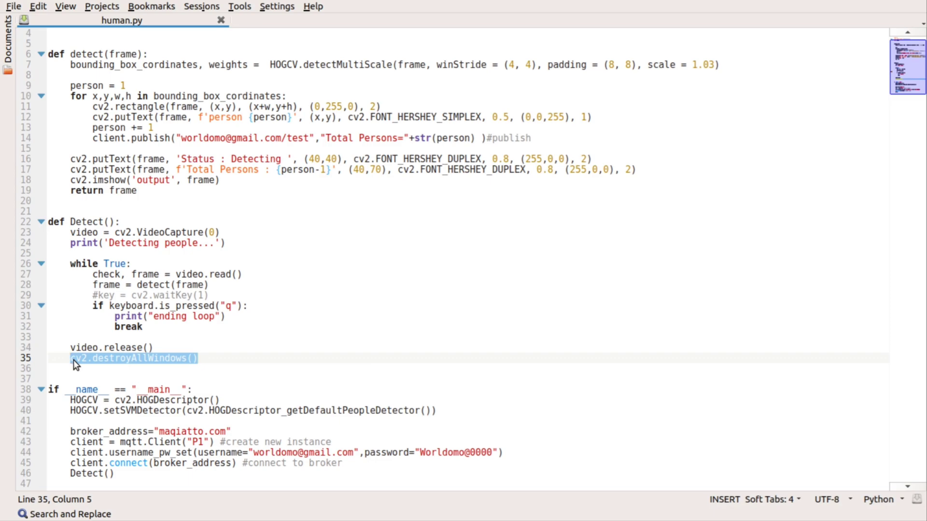
{"action": "mouse_move", "coordinate": [154, 361]}
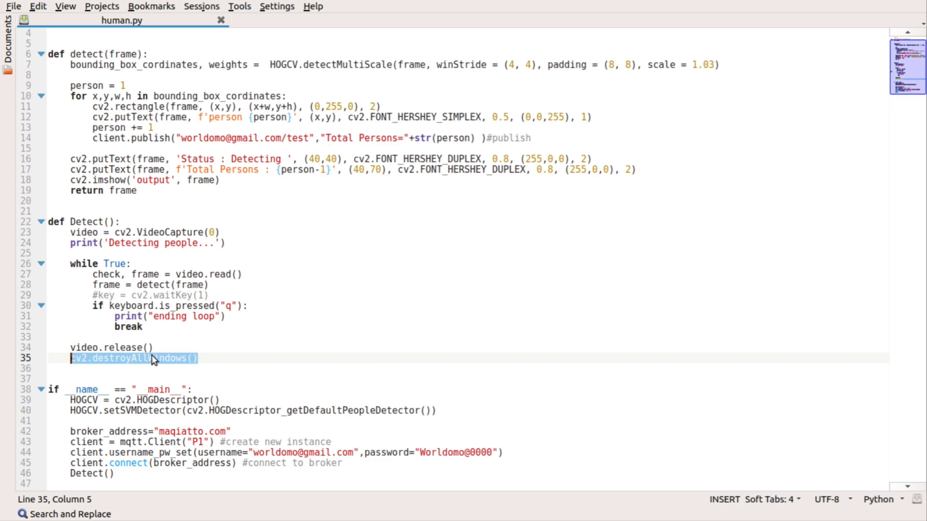
{"action": "mouse_move", "coordinate": [157, 267]}
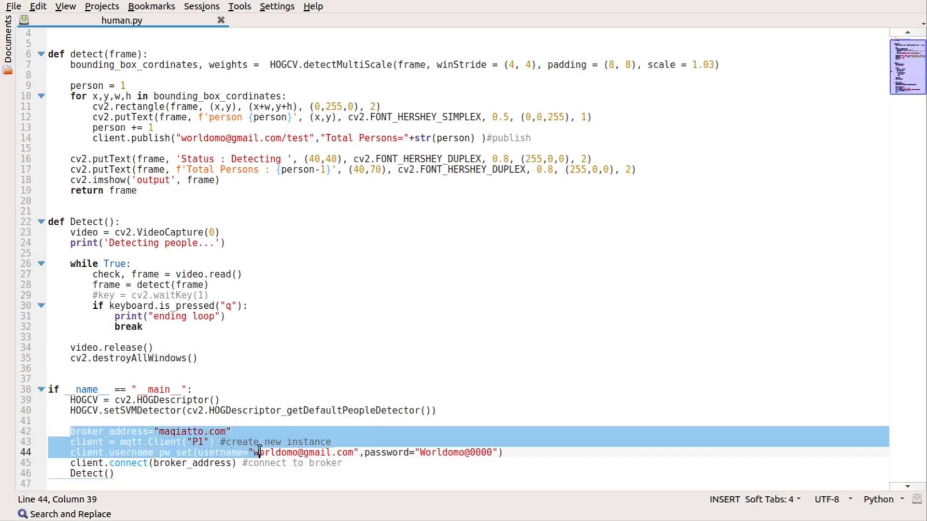
{"action": "left_click", "coordinate": [262, 432]}
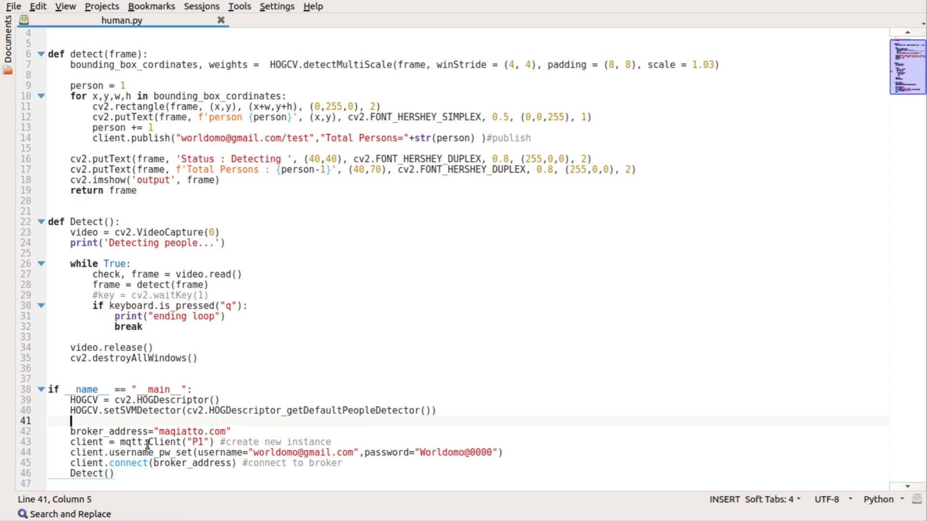
{"action": "double_click", "coordinate": [108, 431]}
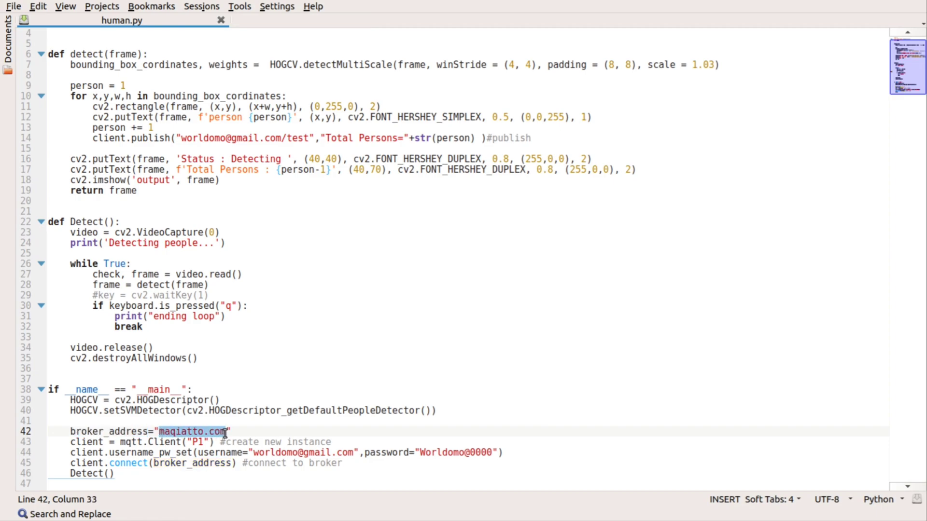
{"action": "left_click", "coordinate": [162, 431]}
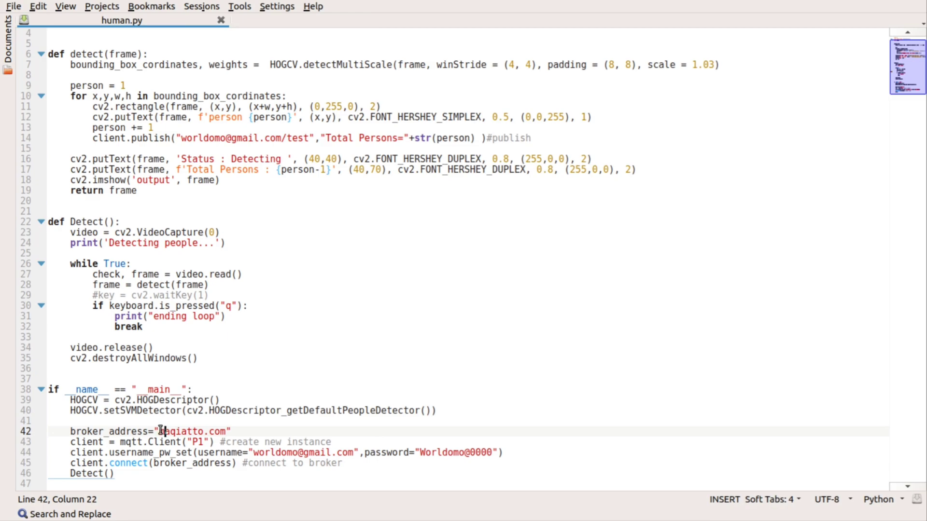
{"action": "left_click", "coordinate": [174, 453]}
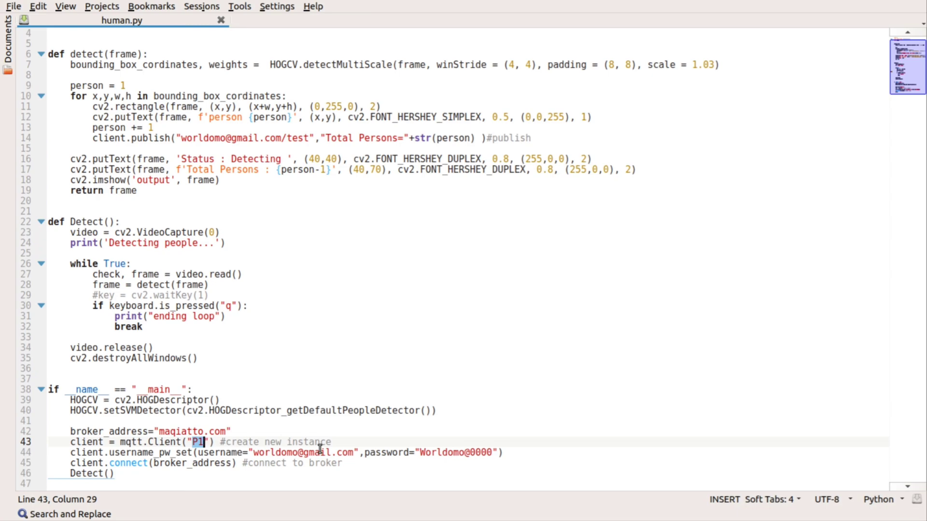
{"action": "mouse_move", "coordinate": [206, 448]}
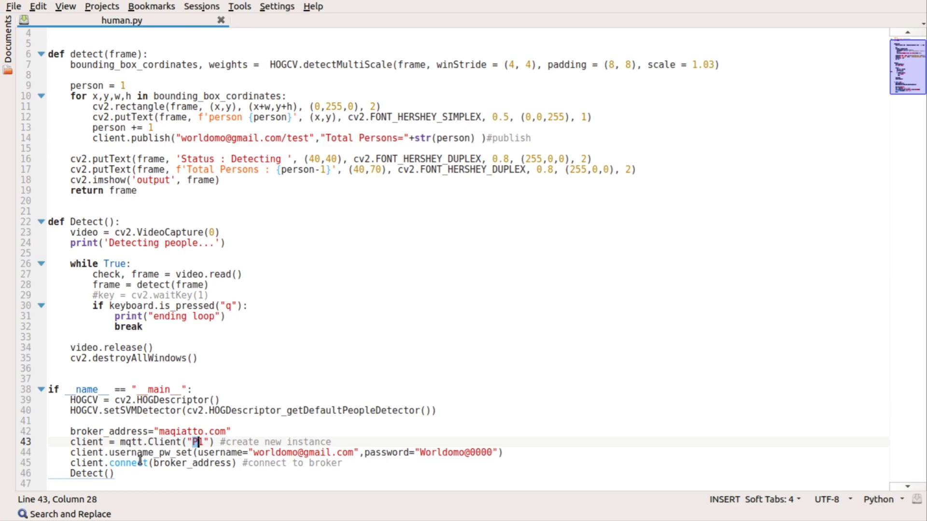
{"action": "mouse_move", "coordinate": [251, 444]}
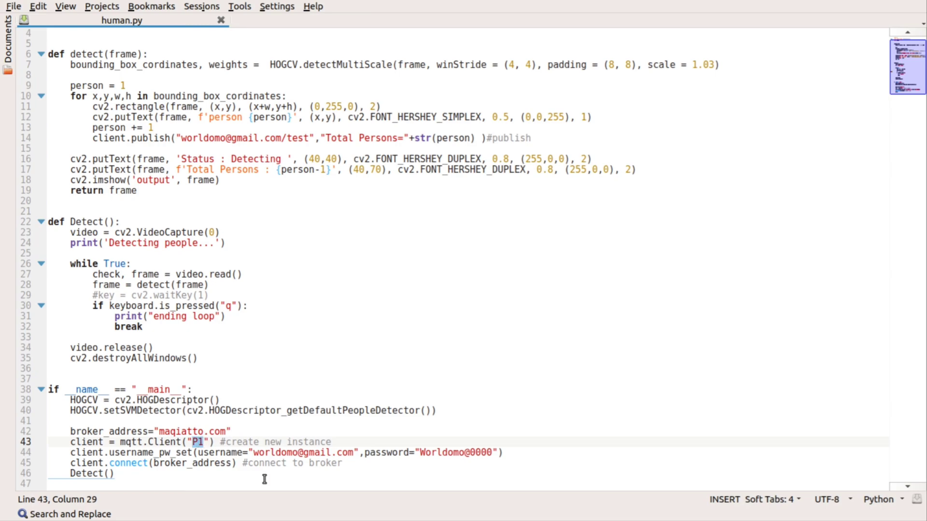
{"action": "mouse_move", "coordinate": [488, 467]}
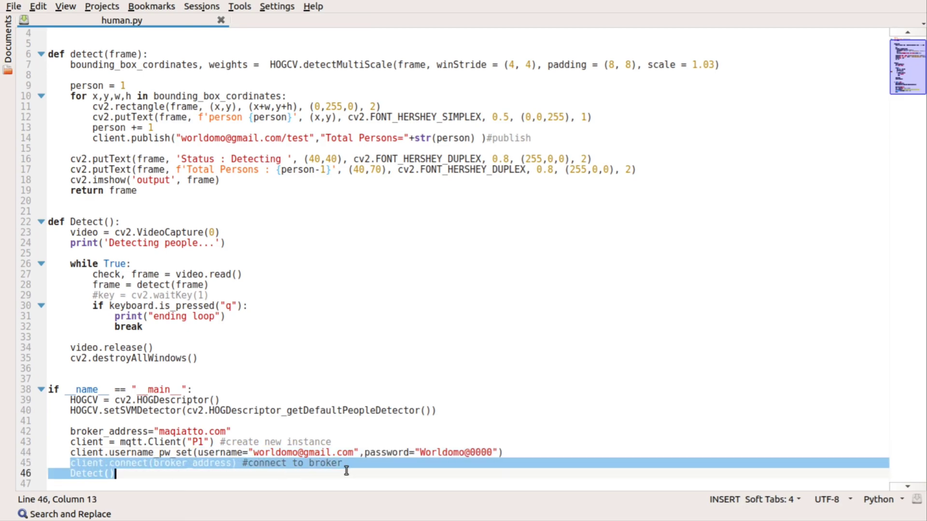
{"action": "left_click", "coordinate": [198, 463]}
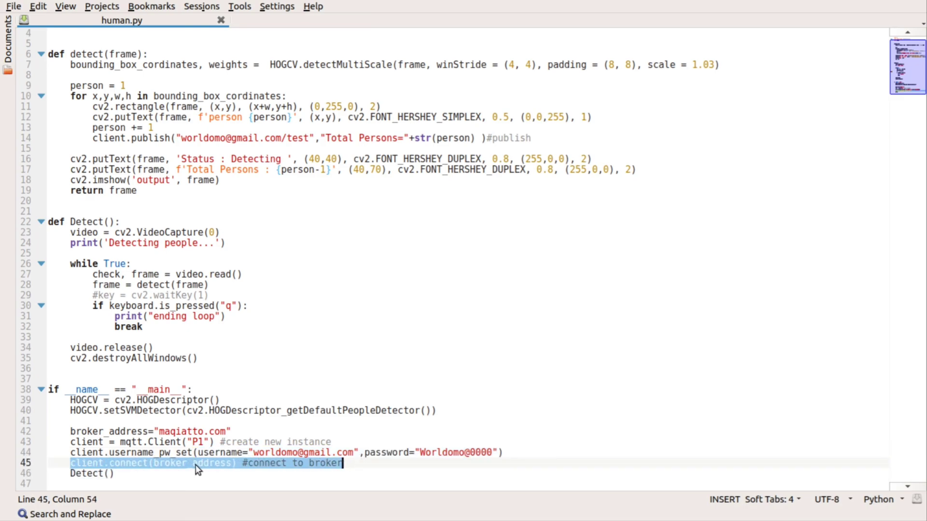
{"action": "scroll", "scroll_direction": "up", "scroll_amount": 3}
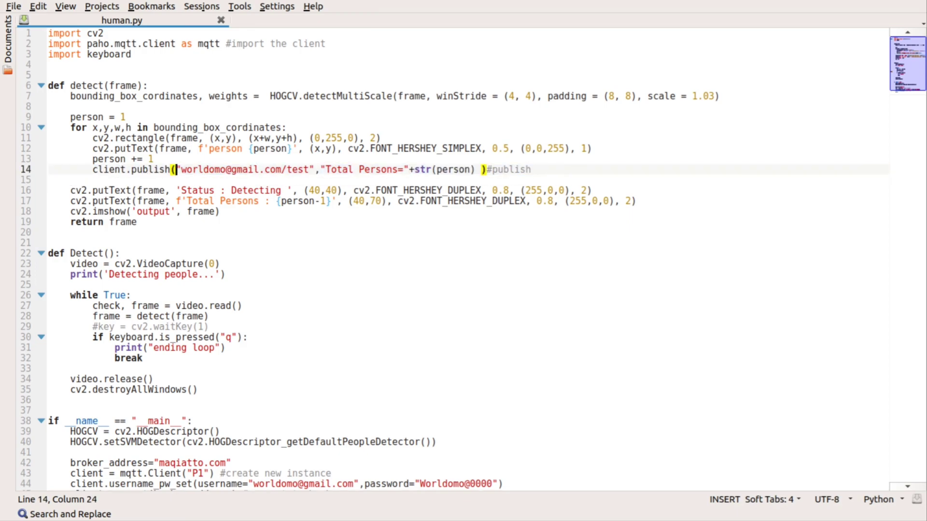
{"action": "mouse_move", "coordinate": [147, 171]}
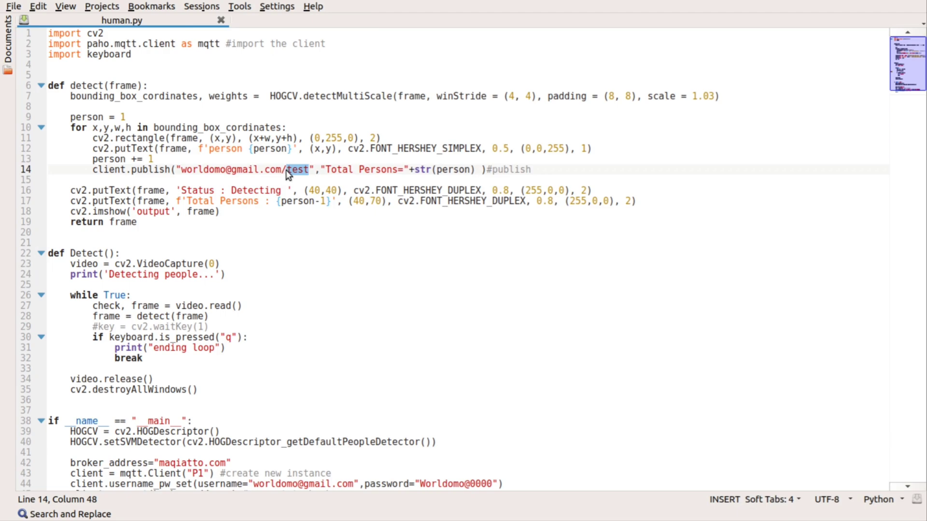
{"action": "mouse_move", "coordinate": [372, 165]}
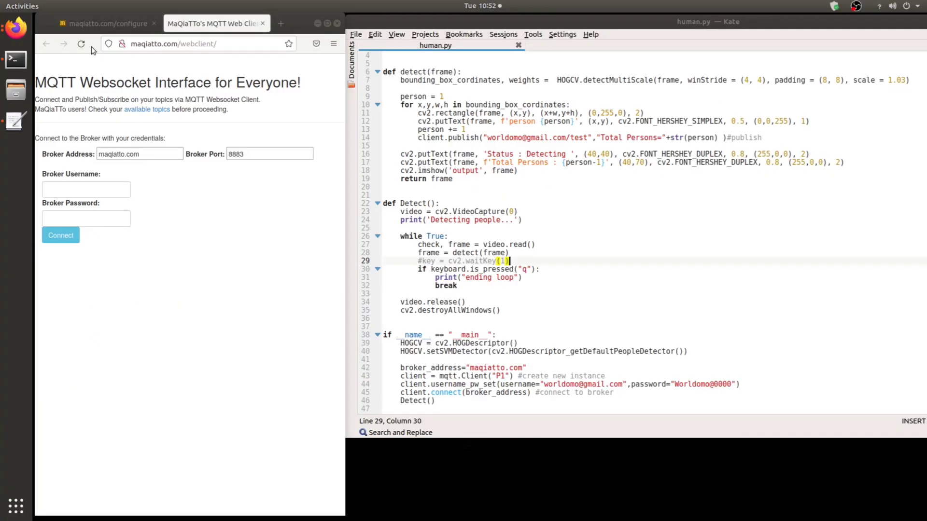
{"action": "mouse_move", "coordinate": [93, 244]}
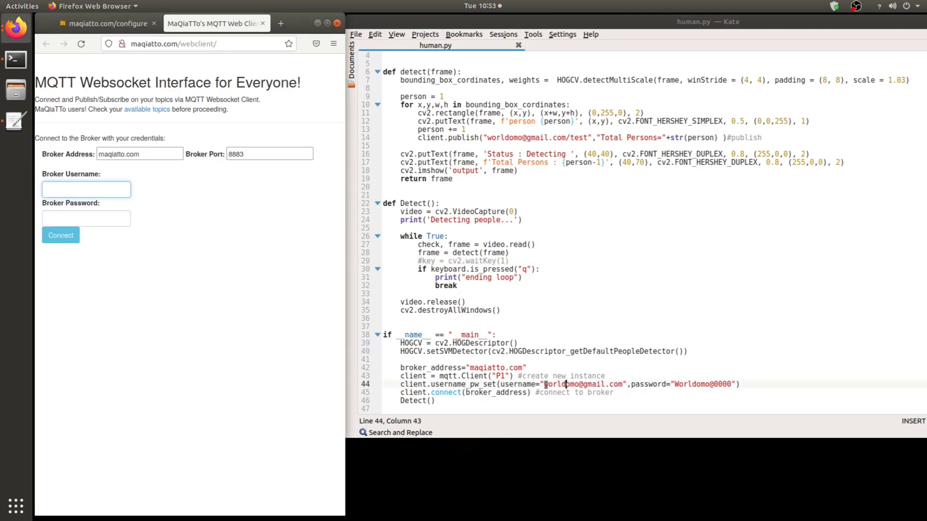
{"action": "double_click", "coordinate": [583, 384]}
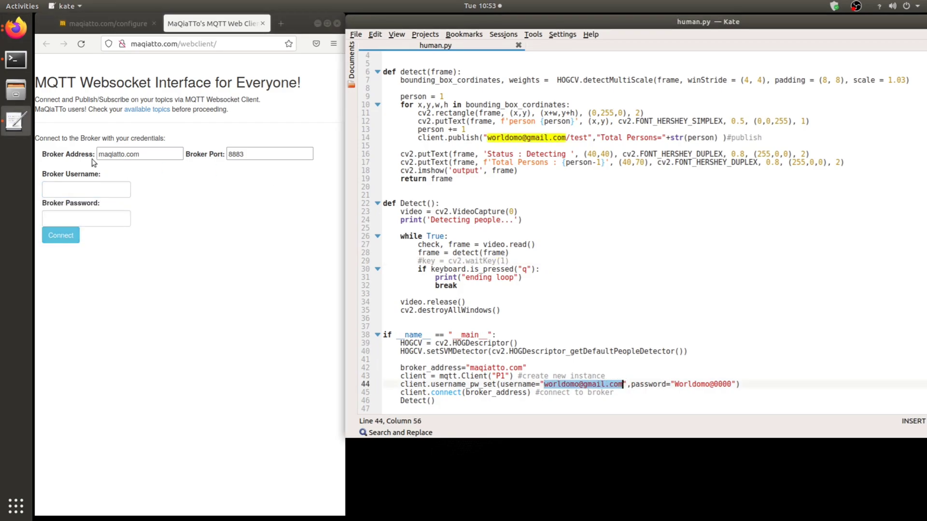
{"action": "left_click", "coordinate": [85, 189]}
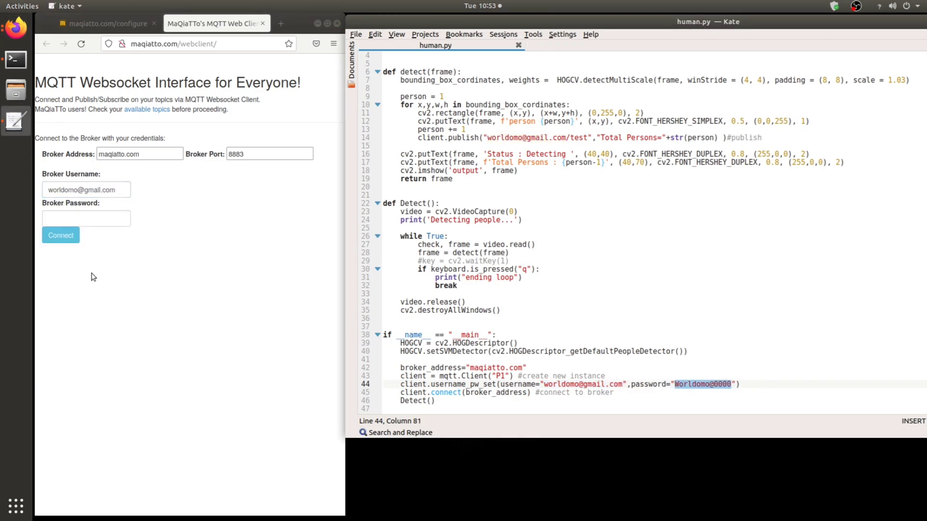
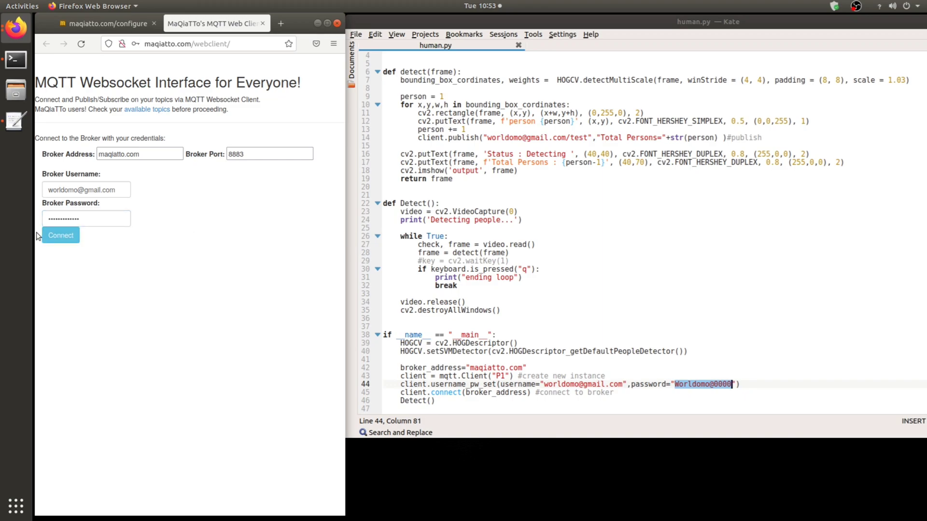
{"action": "left_click", "coordinate": [60, 235]}
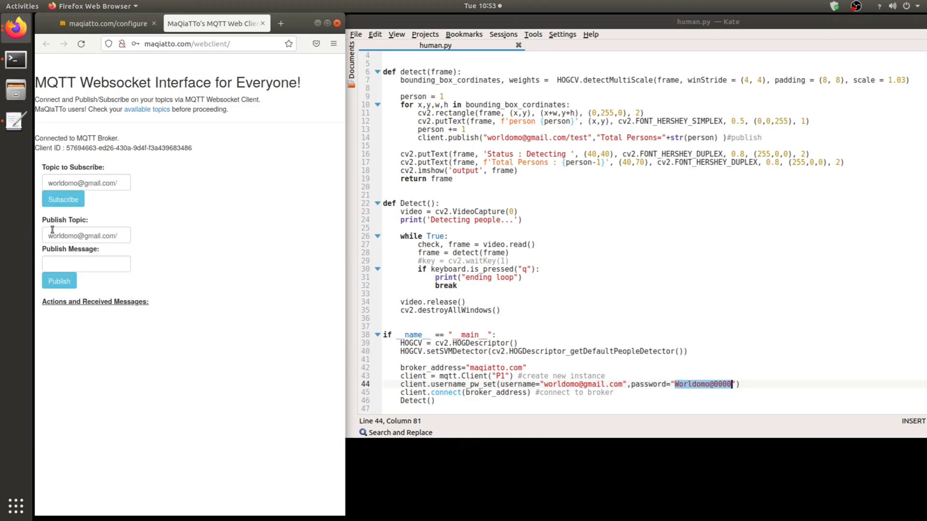
- Subscribe to the script's .../test topic and check it against the client.publish line in Kate
{"action": "left_click", "coordinate": [86, 182]}
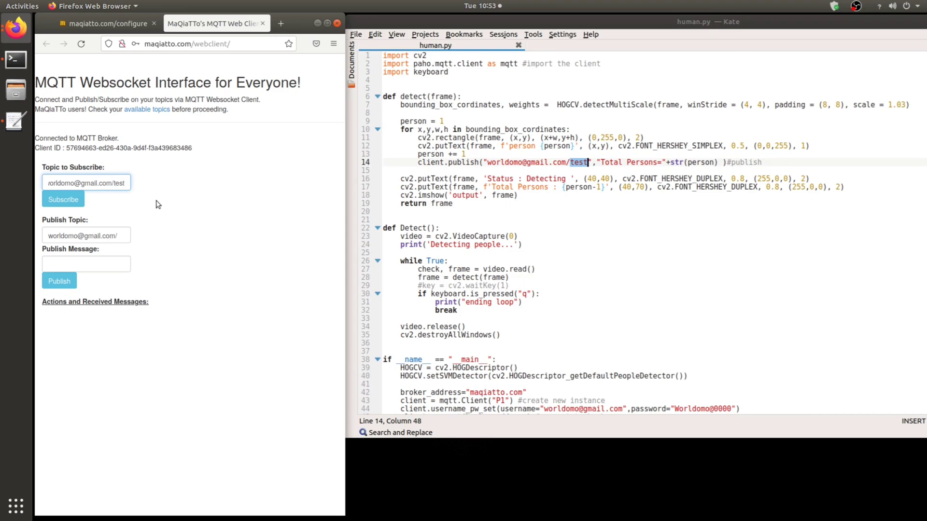
{"action": "left_click", "coordinate": [63, 199]}
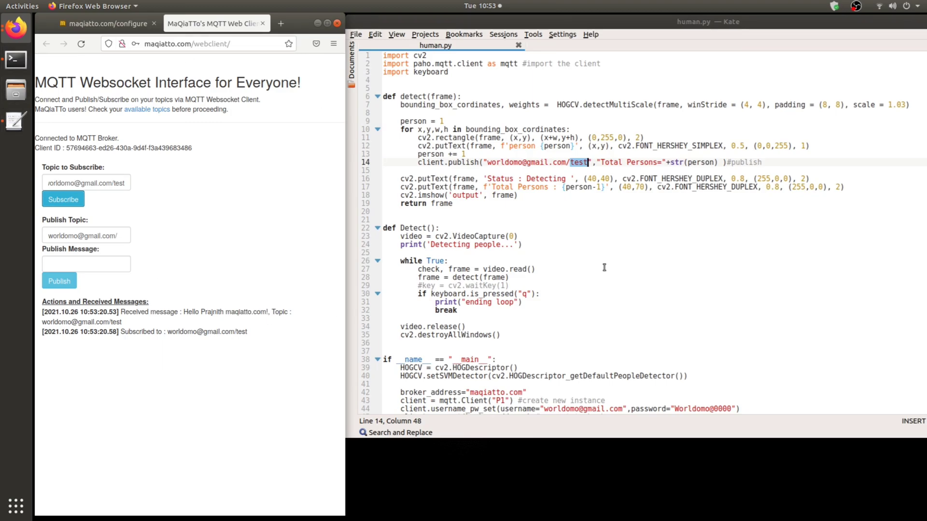
{"action": "mouse_move", "coordinate": [647, 206]}
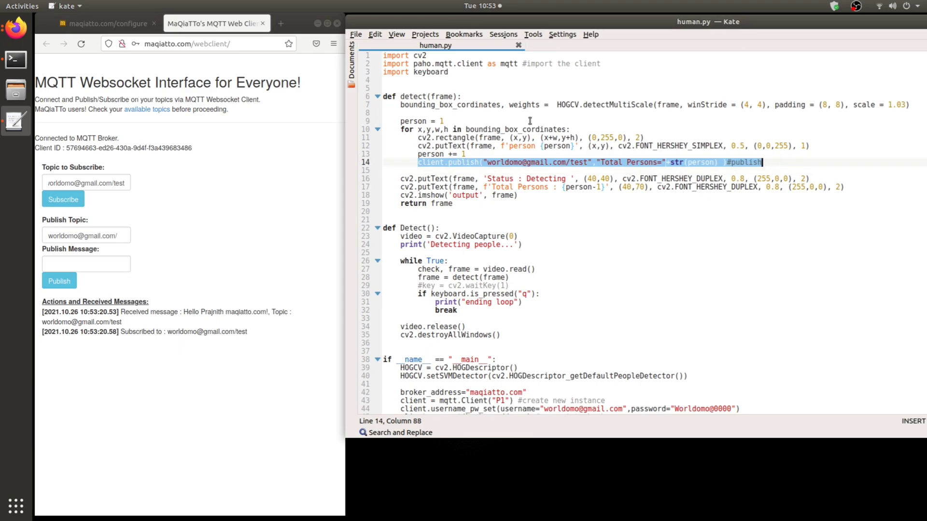
{"action": "mouse_move", "coordinate": [156, 197]}
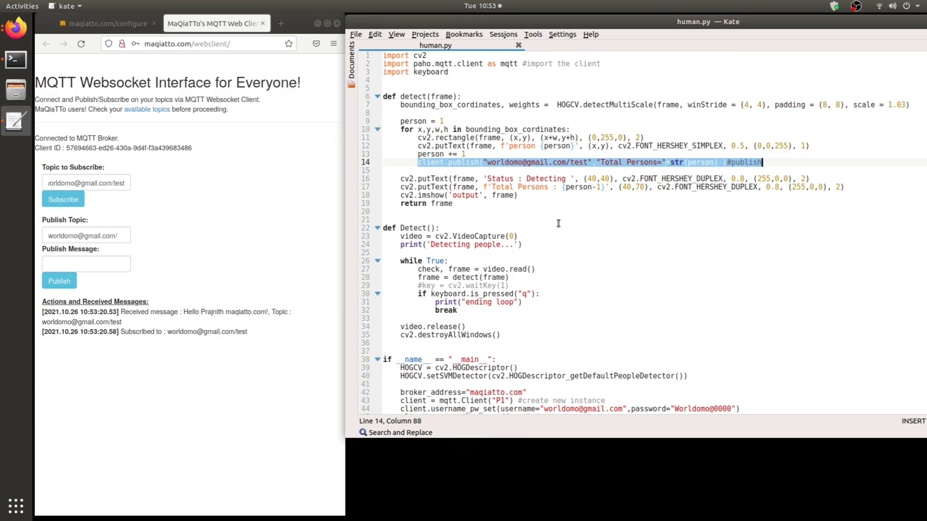
{"action": "left_click", "coordinate": [662, 162]}
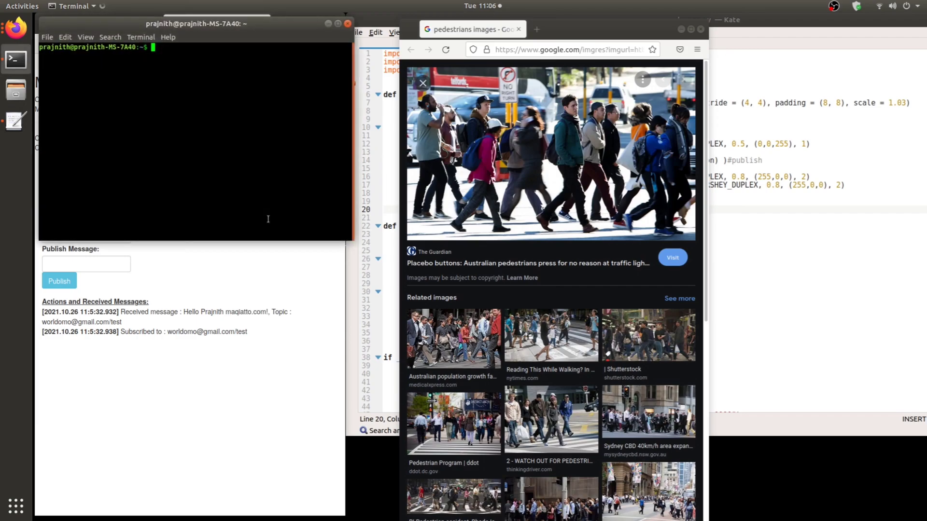
- Change into the Desktop folder with cd Desktop/ using tab completion
{"action": "type", "text": "cd D"}
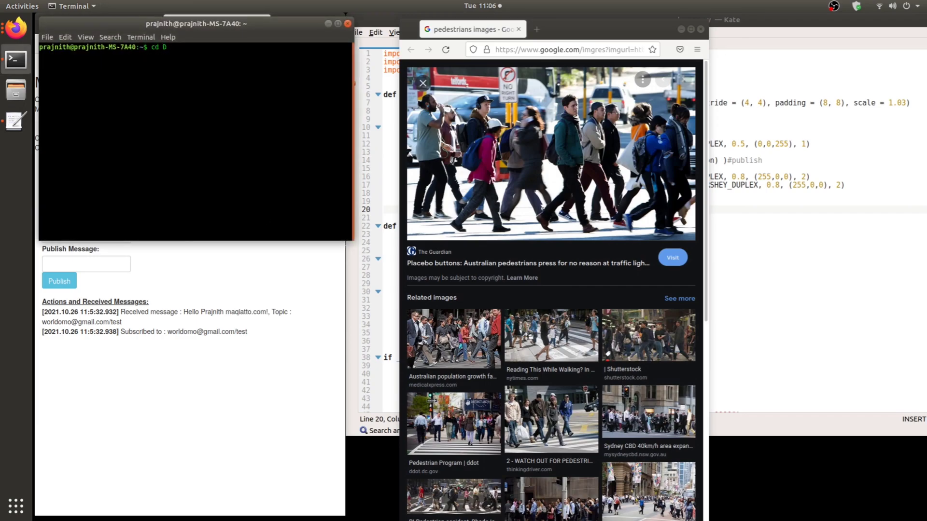
{"action": "key", "text": "Return"}
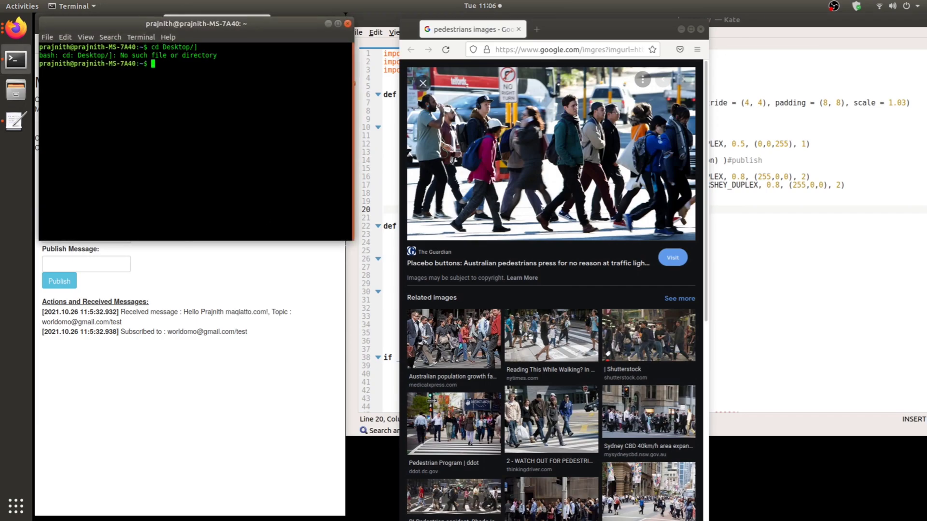
{"action": "key", "text": "Return"}
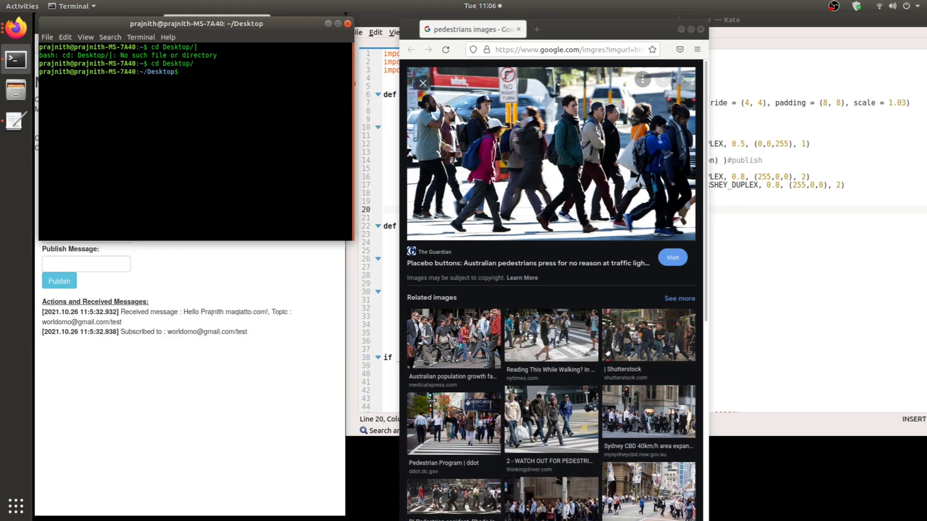
- Launch sudo python3 human.py, reaching the sudo password prompt
{"action": "type", "text": "sudo"}
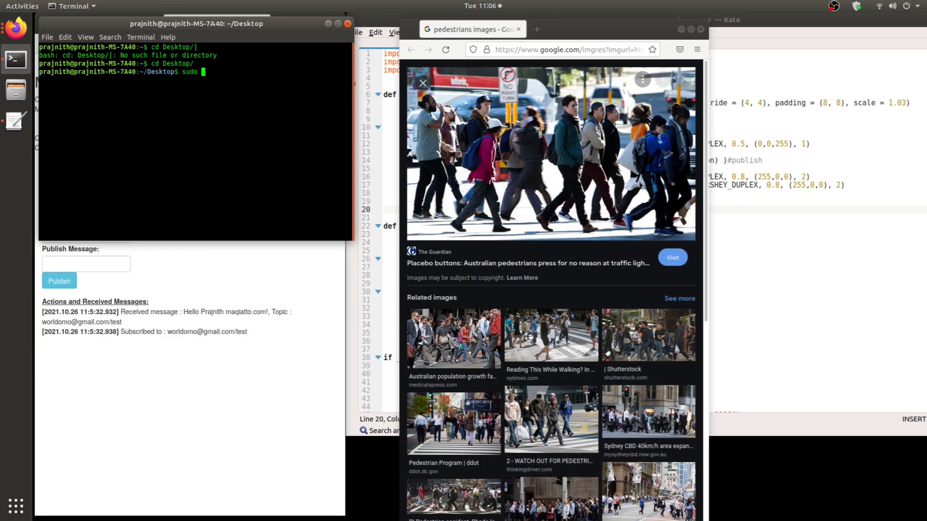
{"action": "type", "text": "python3"}
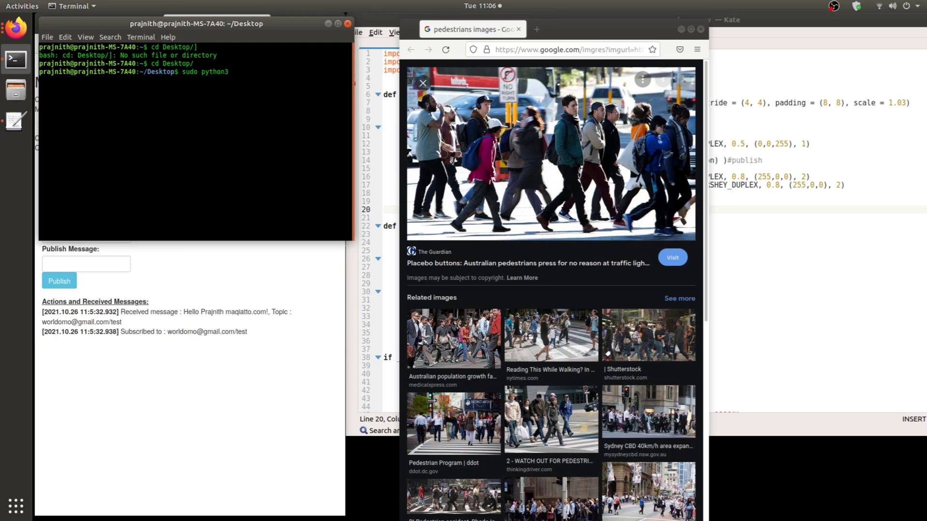
{"action": "type", "text": "human"}
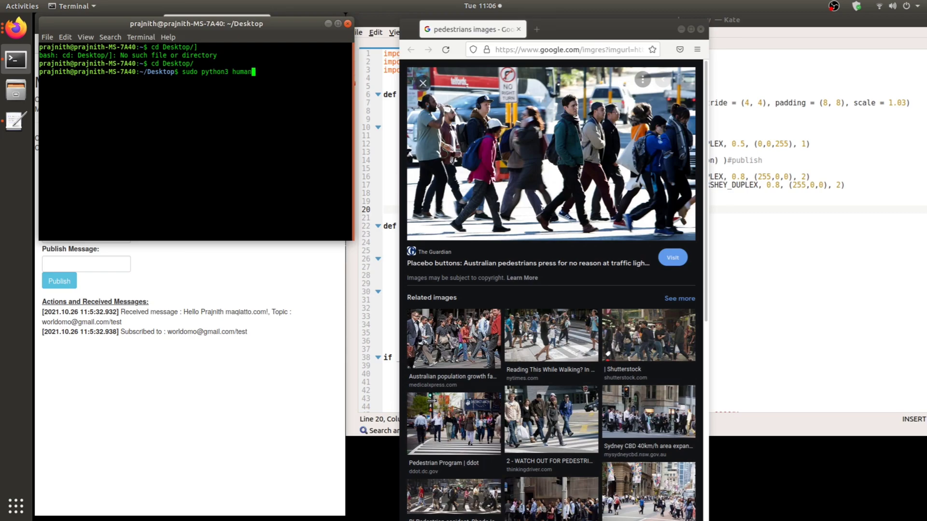
{"action": "key", "text": "Return"}
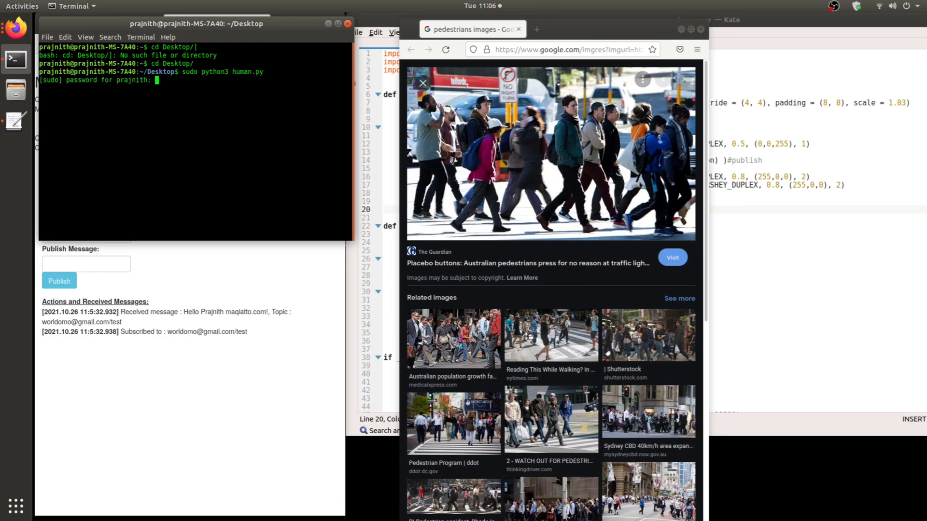